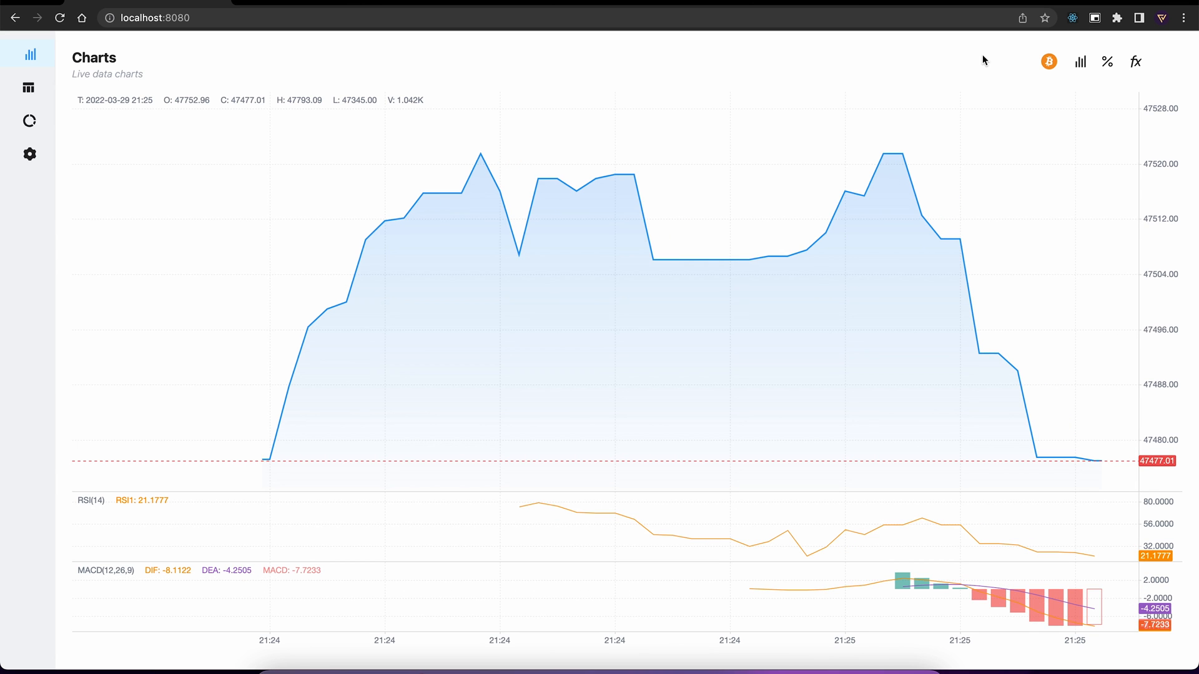
Switch the chart through ETHUSDT and SOLUSDT, then back to BTCUSDT.
left_click(1049, 62)
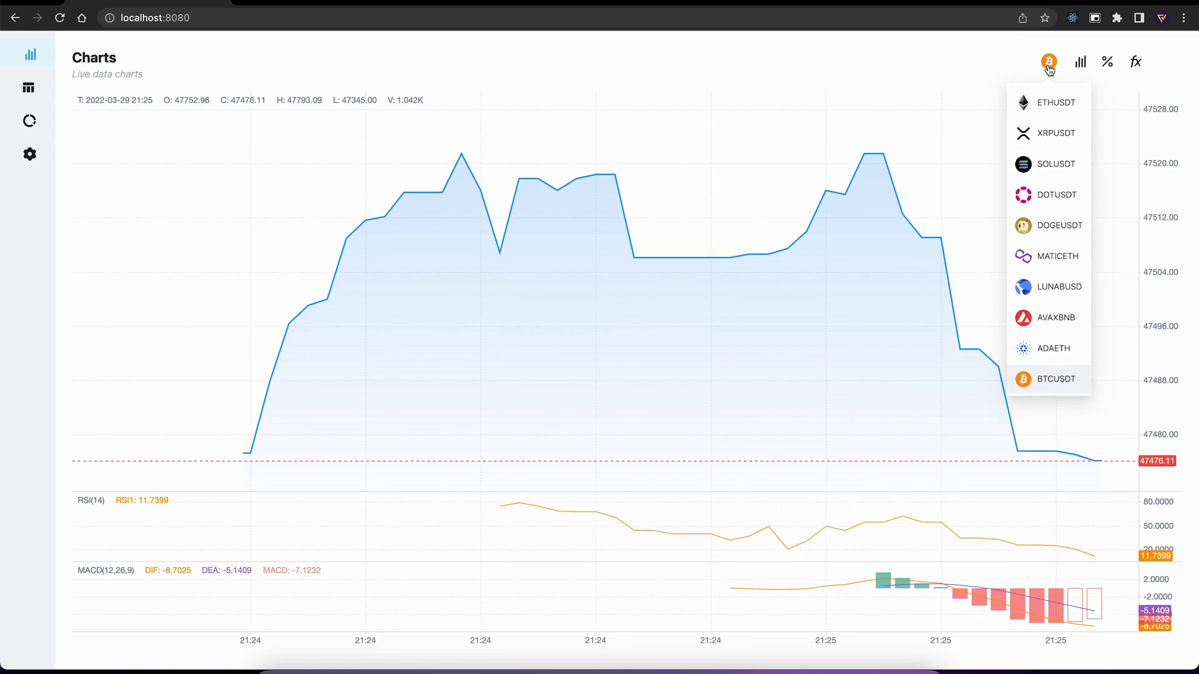
left_click(1055, 102)
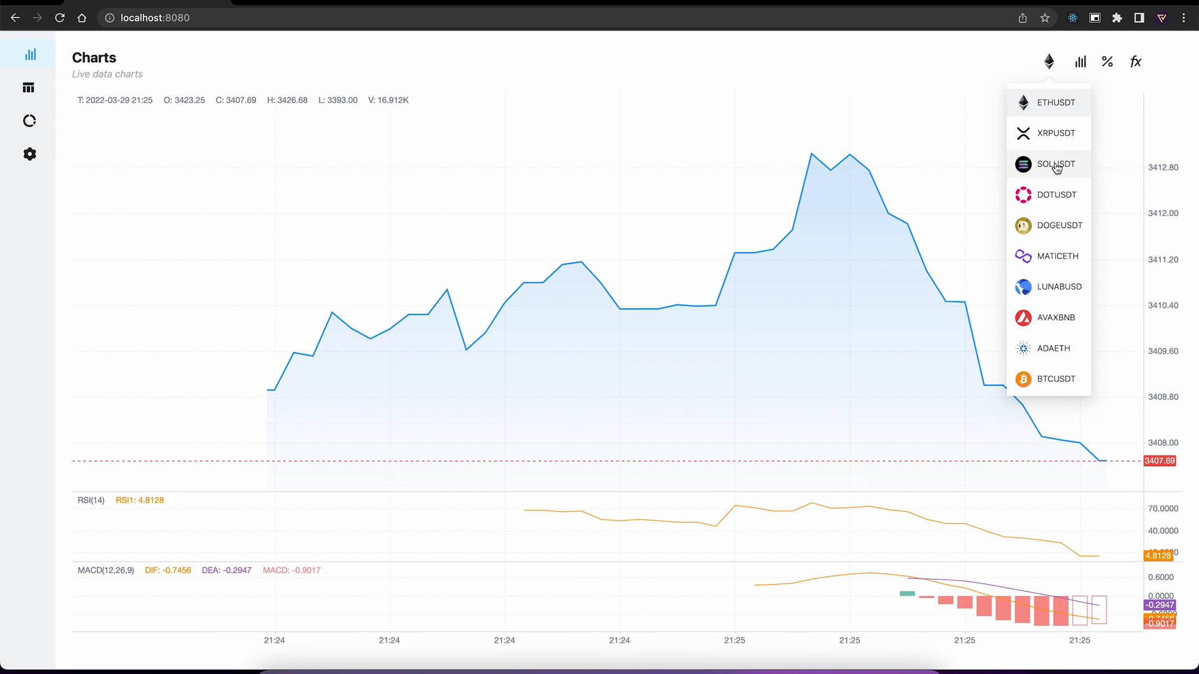
left_click(1056, 163)
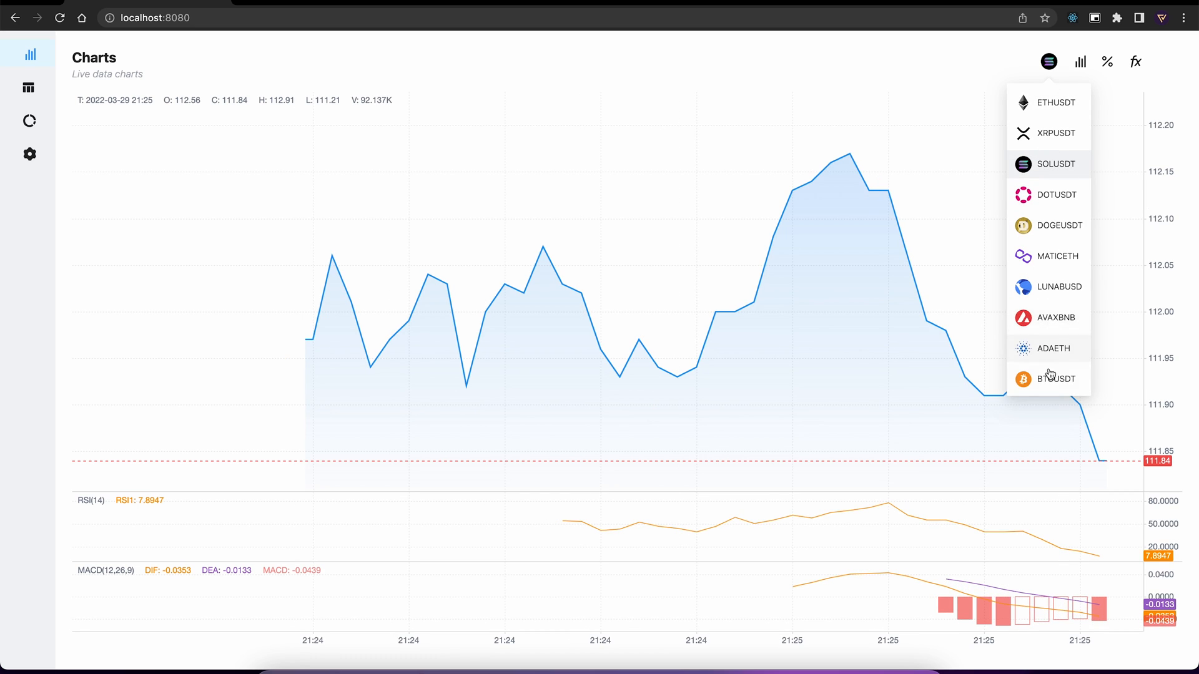
left_click(1056, 378)
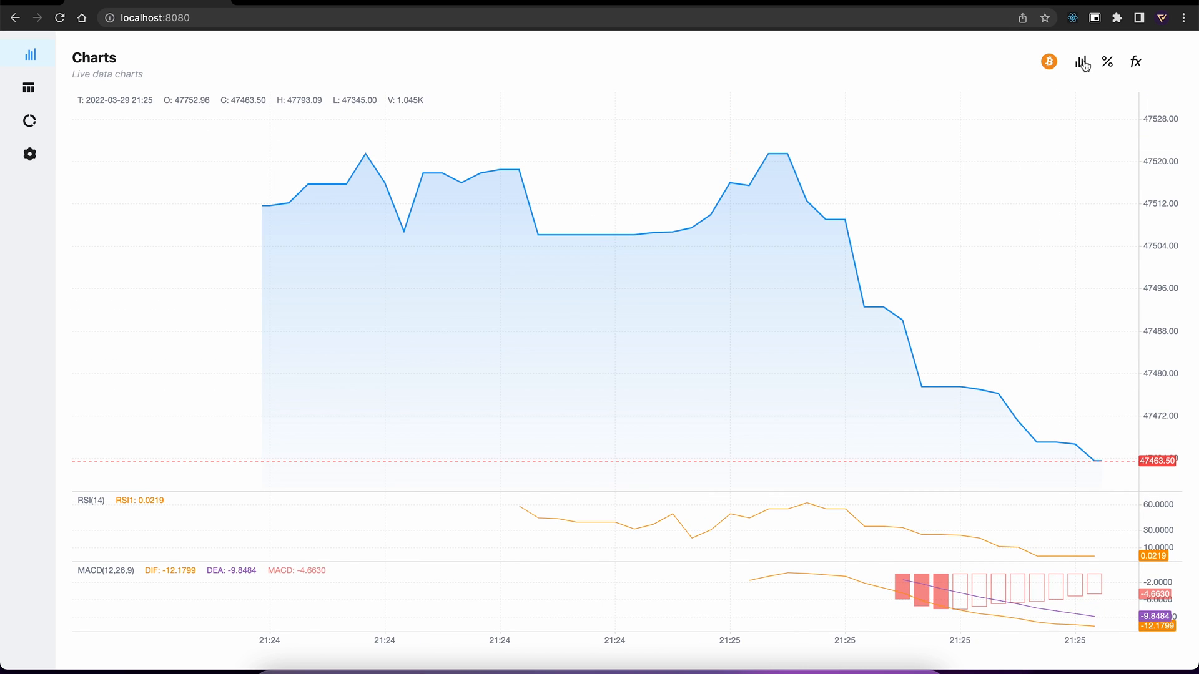
Try candlesticks and percentage scale, then return to the line chart with absolute prices.
left_click(1081, 62)
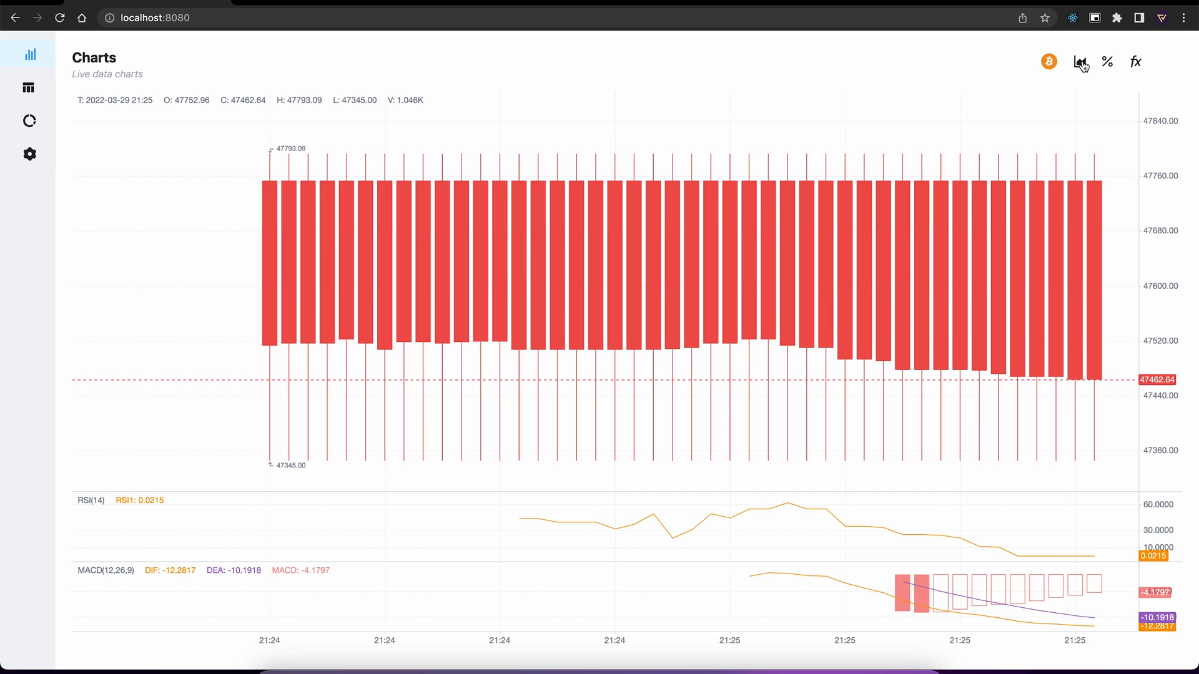
left_click(1079, 62)
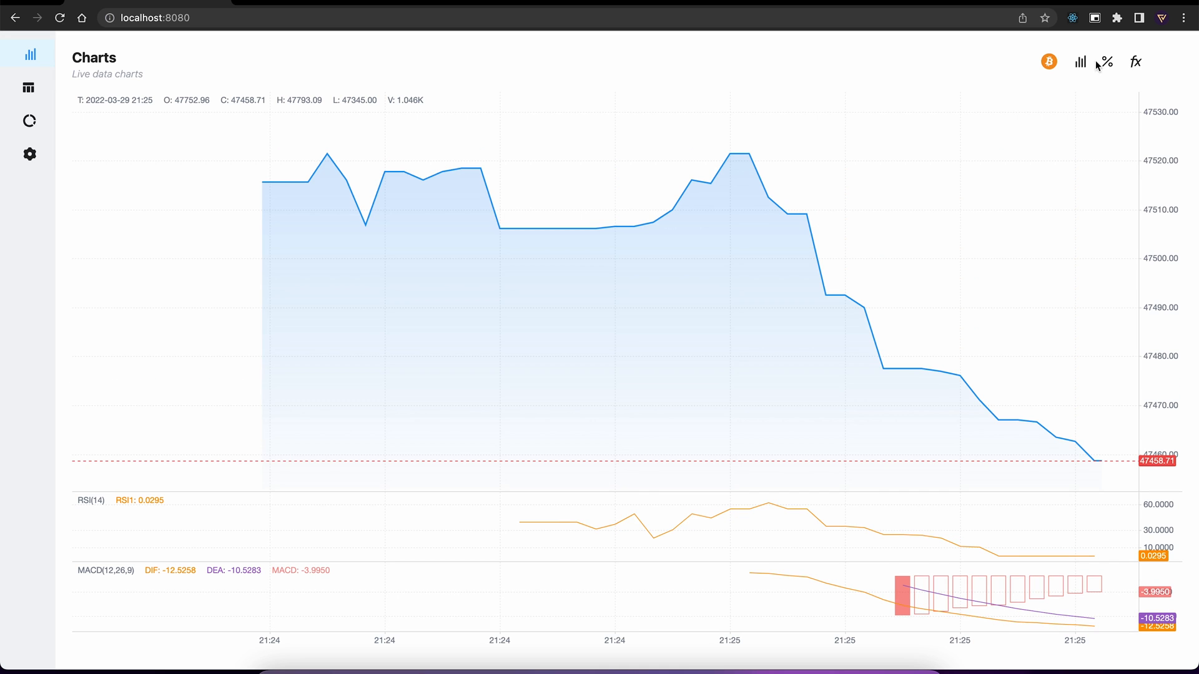
left_click(1106, 62)
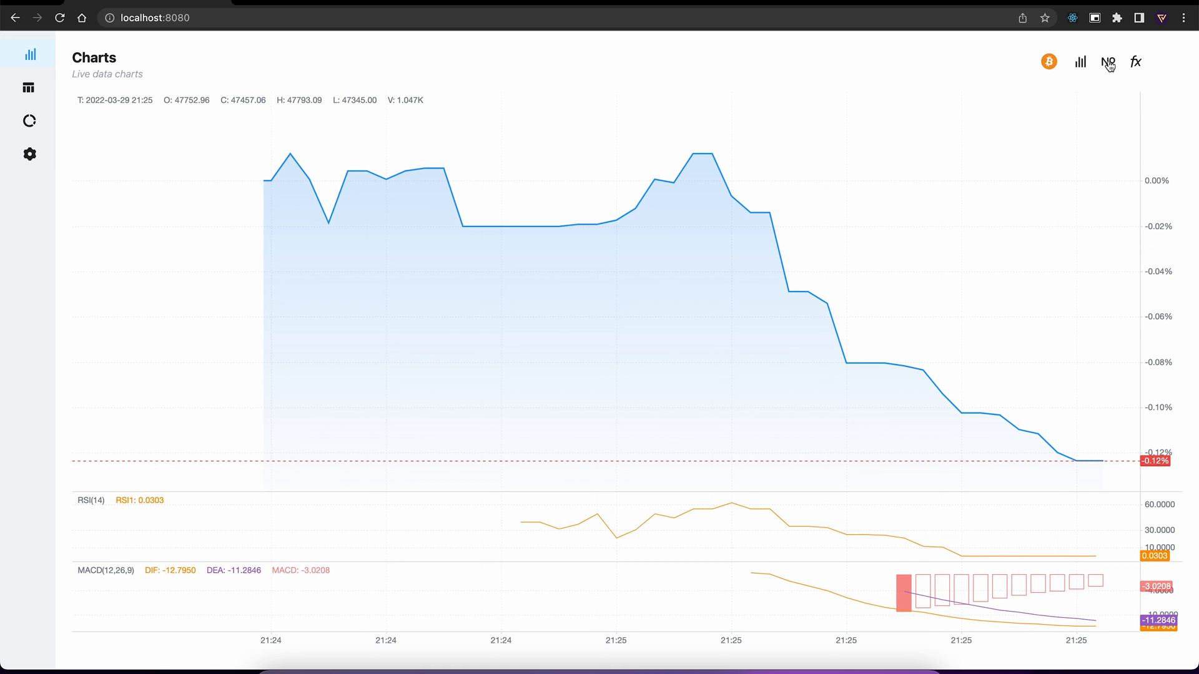
left_click(1107, 62)
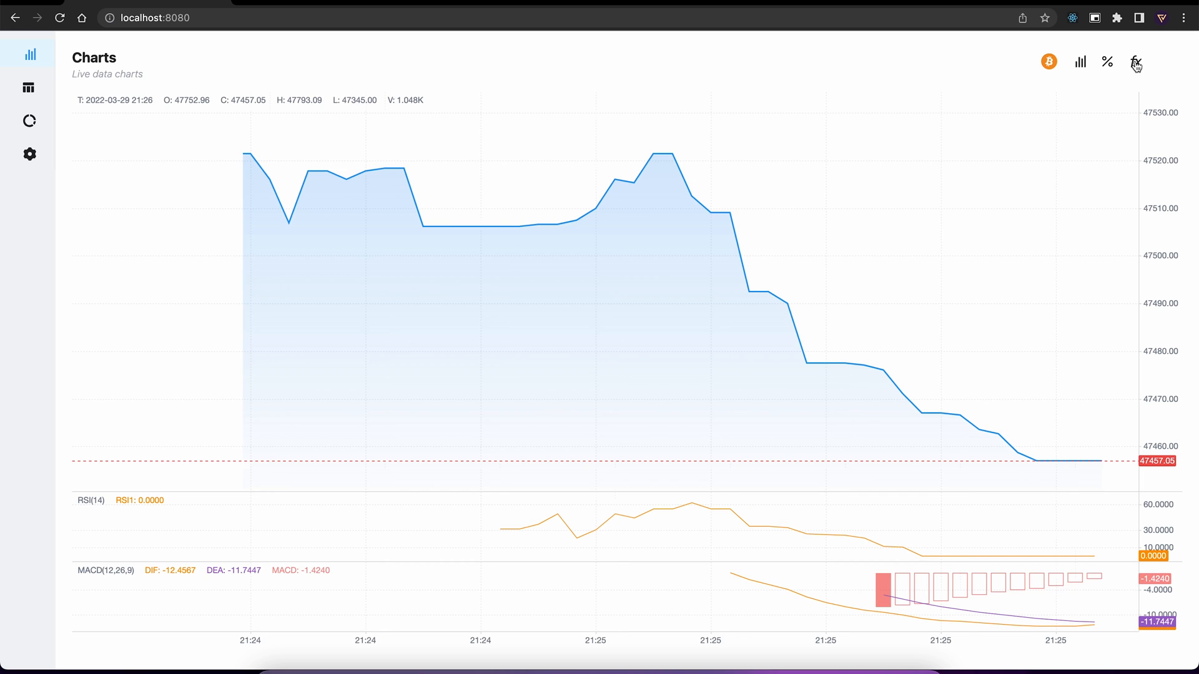
Replace the RSI pane with Volume, try EMA and Moving Average, and drop MACD.
left_click(1135, 62)
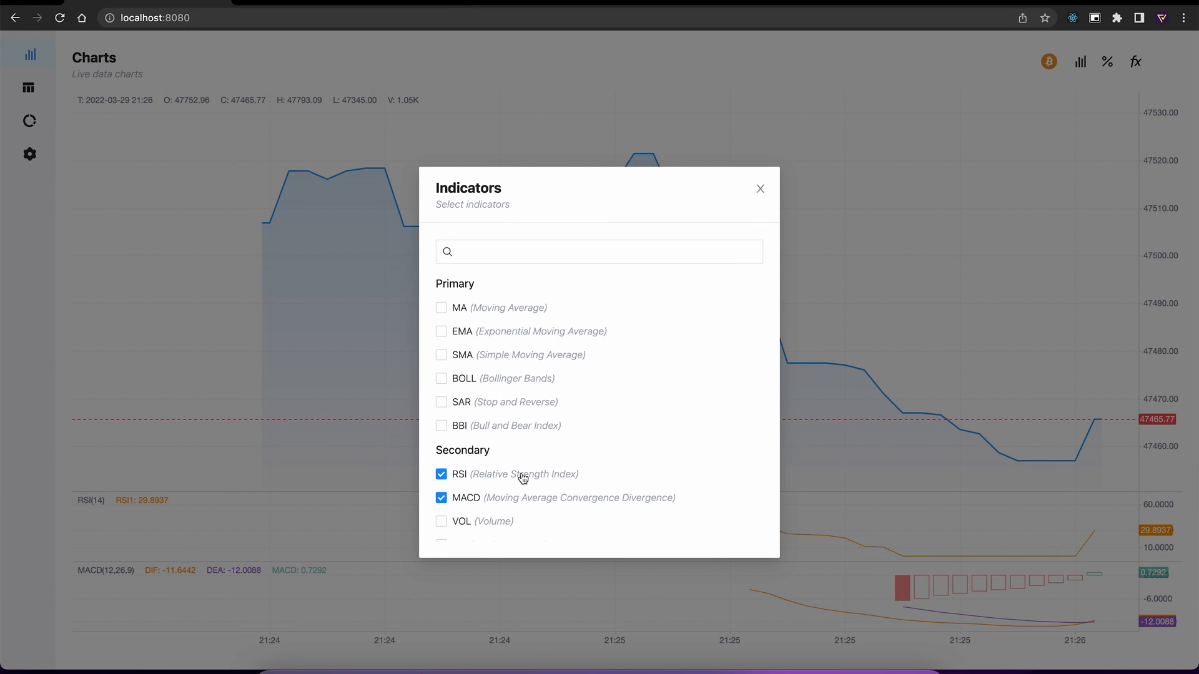
left_click(441, 473)
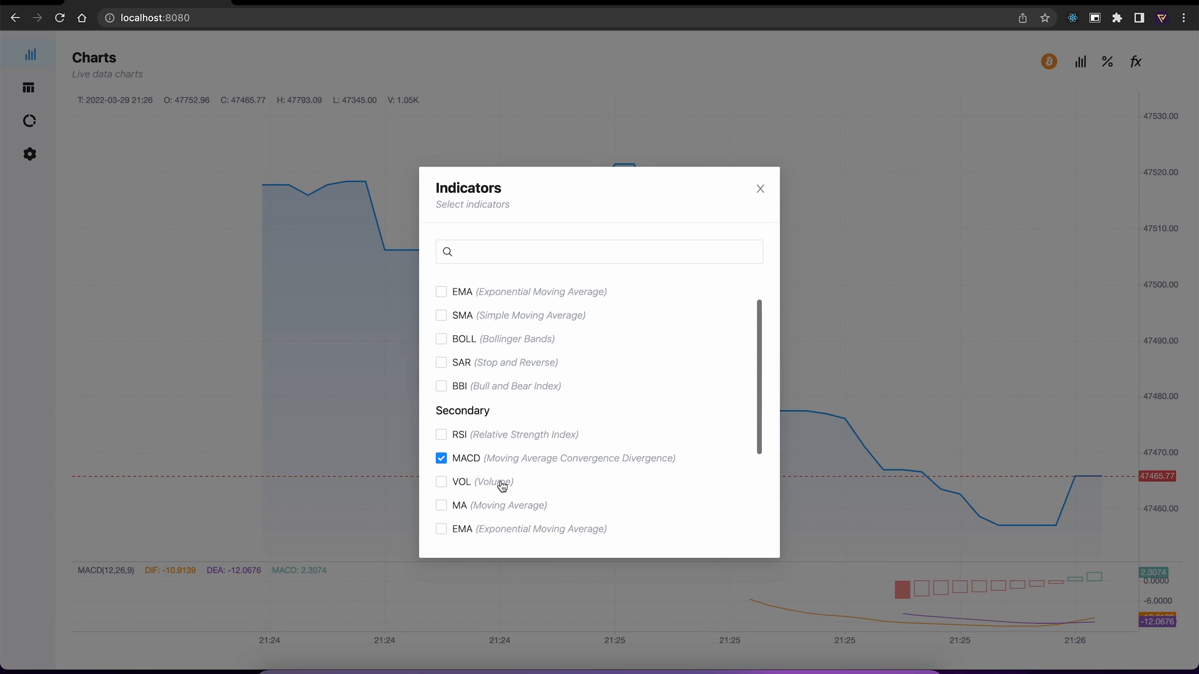
left_click(441, 481)
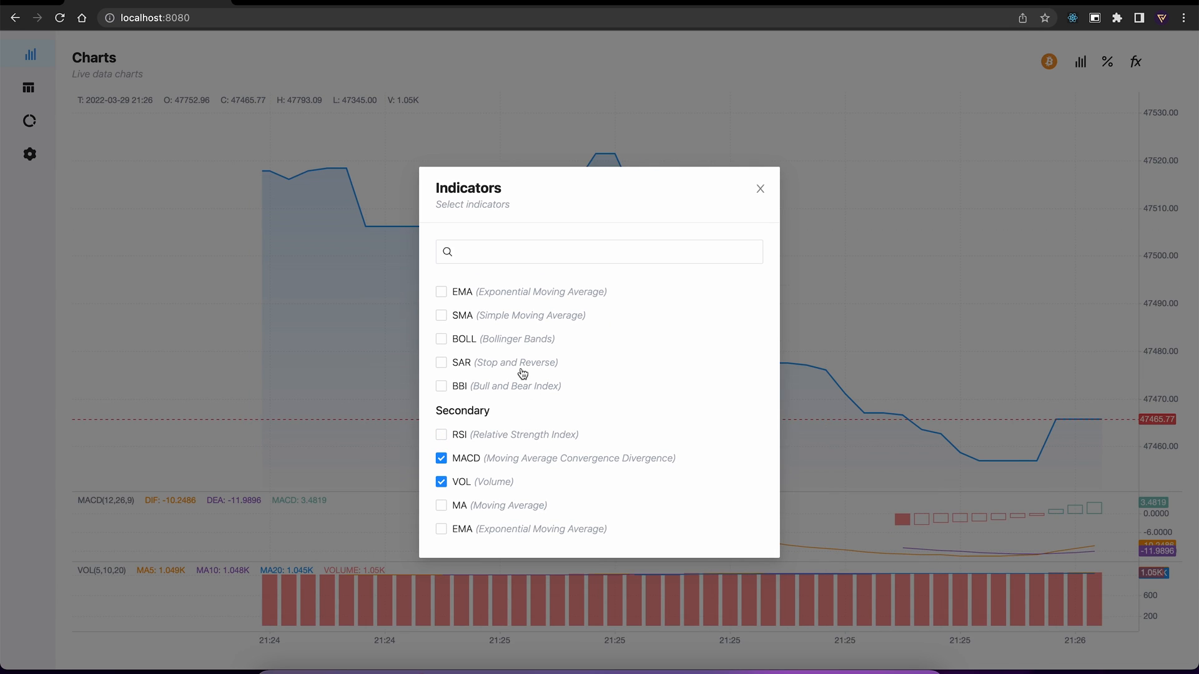
left_click(441, 291)
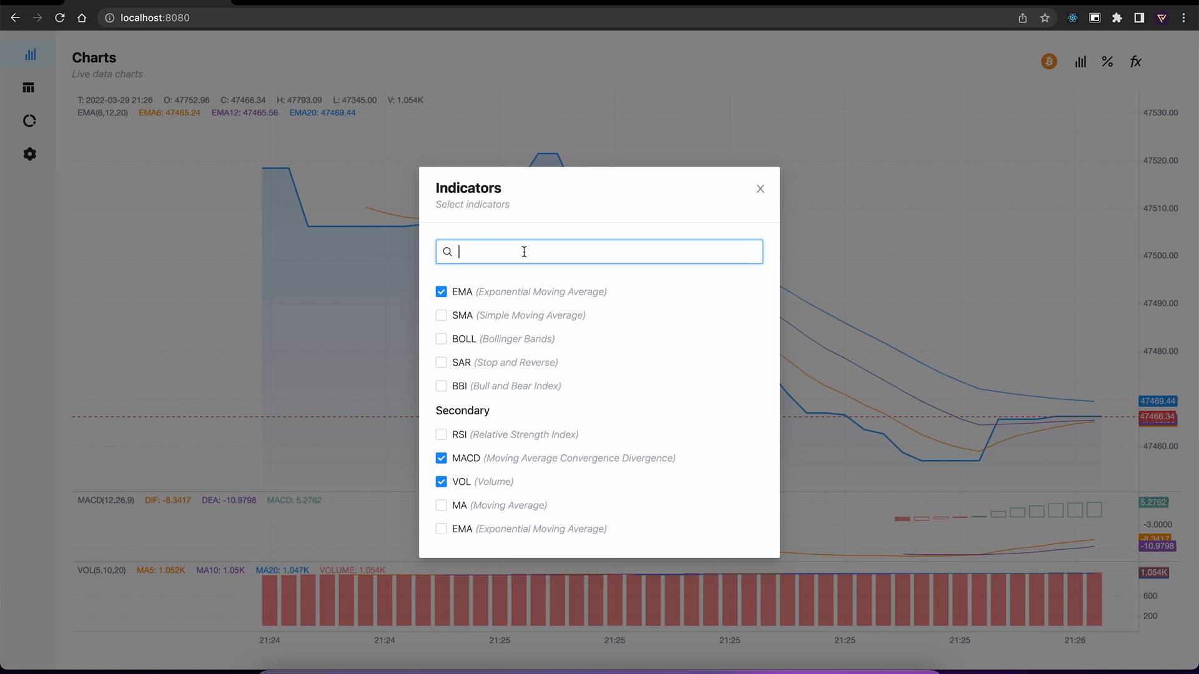
type("moving")
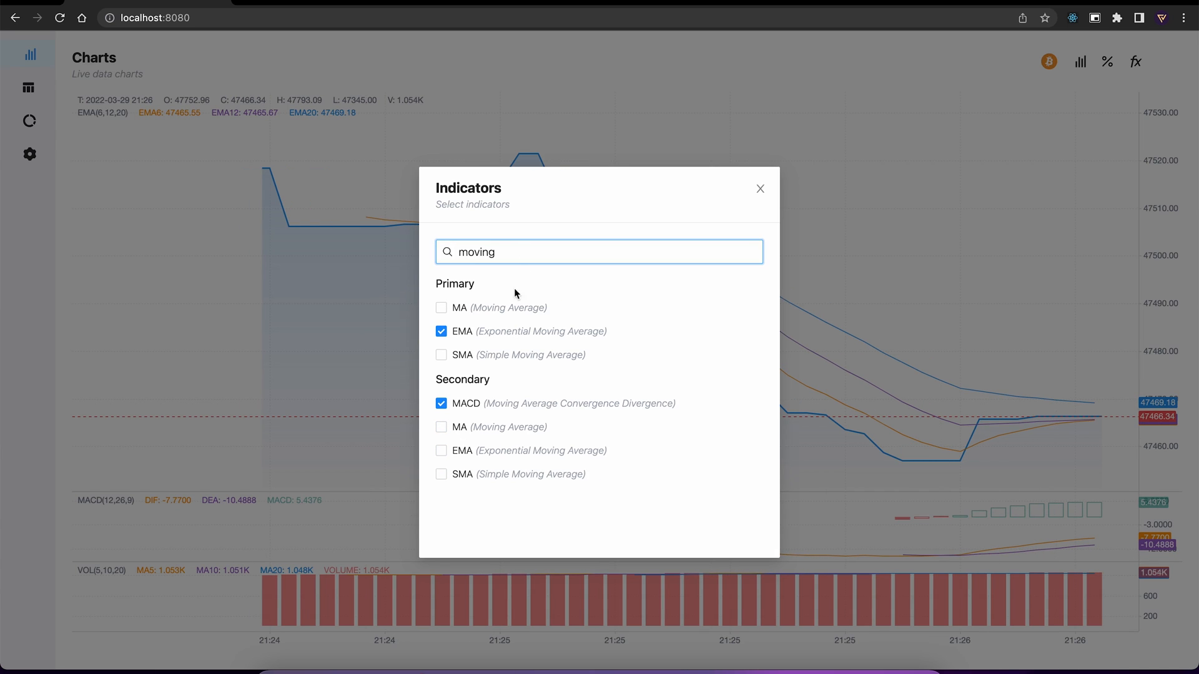
left_click(441, 426)
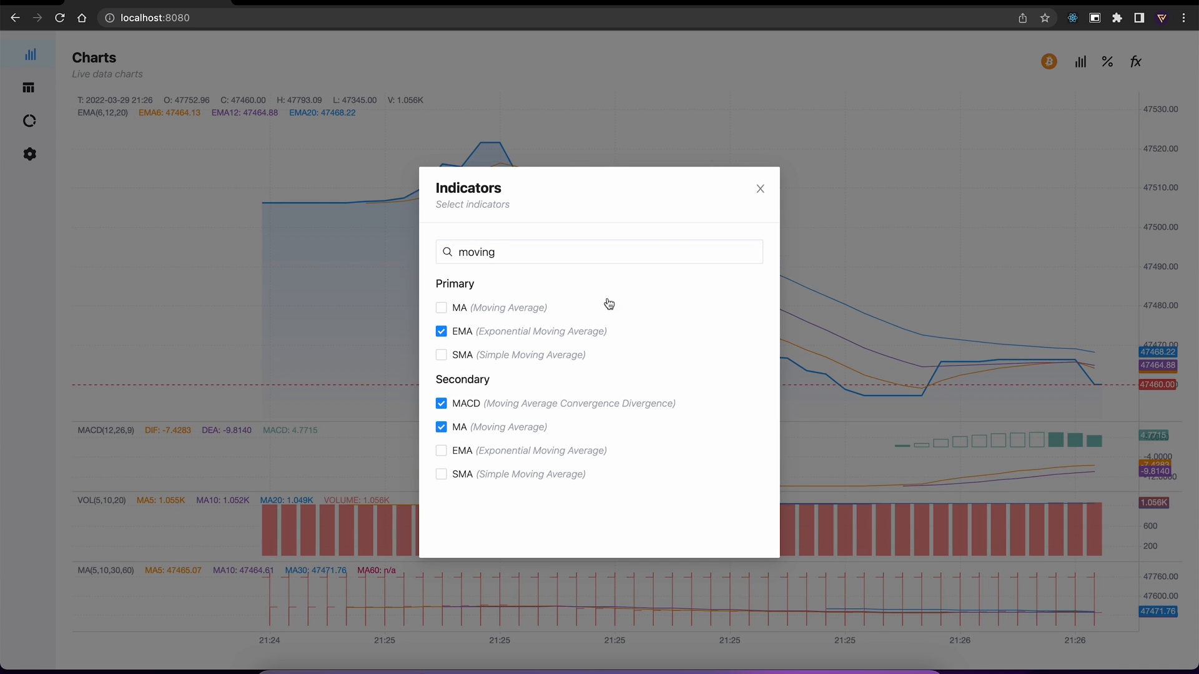
left_click(760, 188)
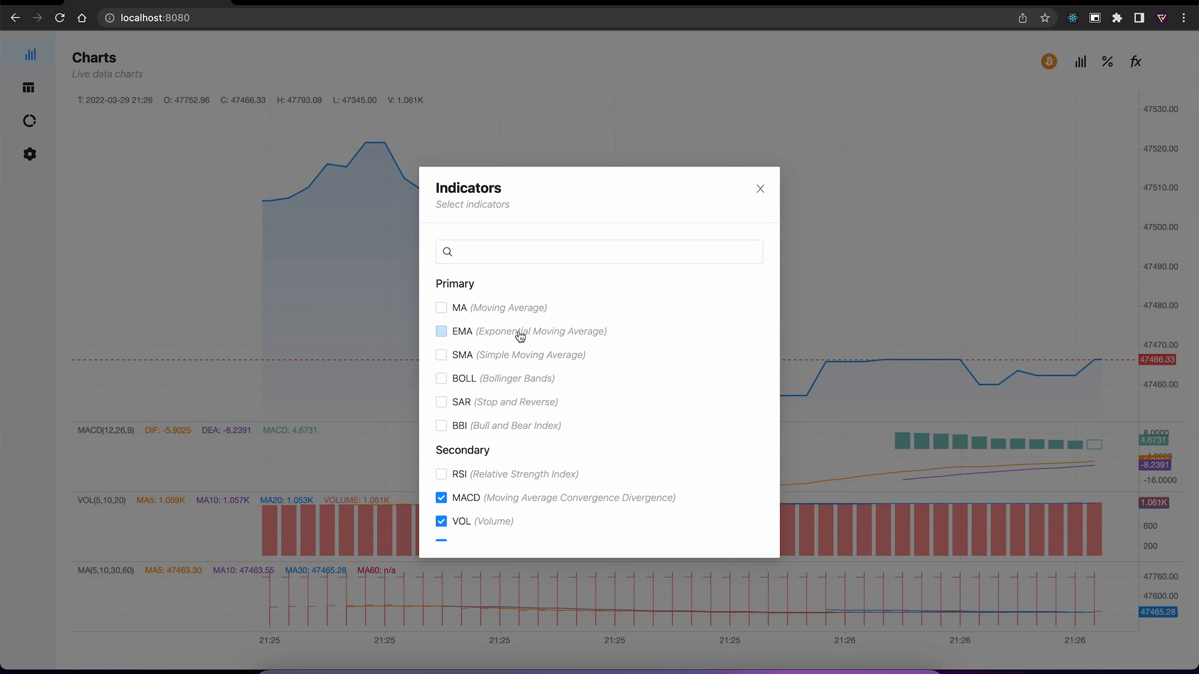
scroll("down", 3)
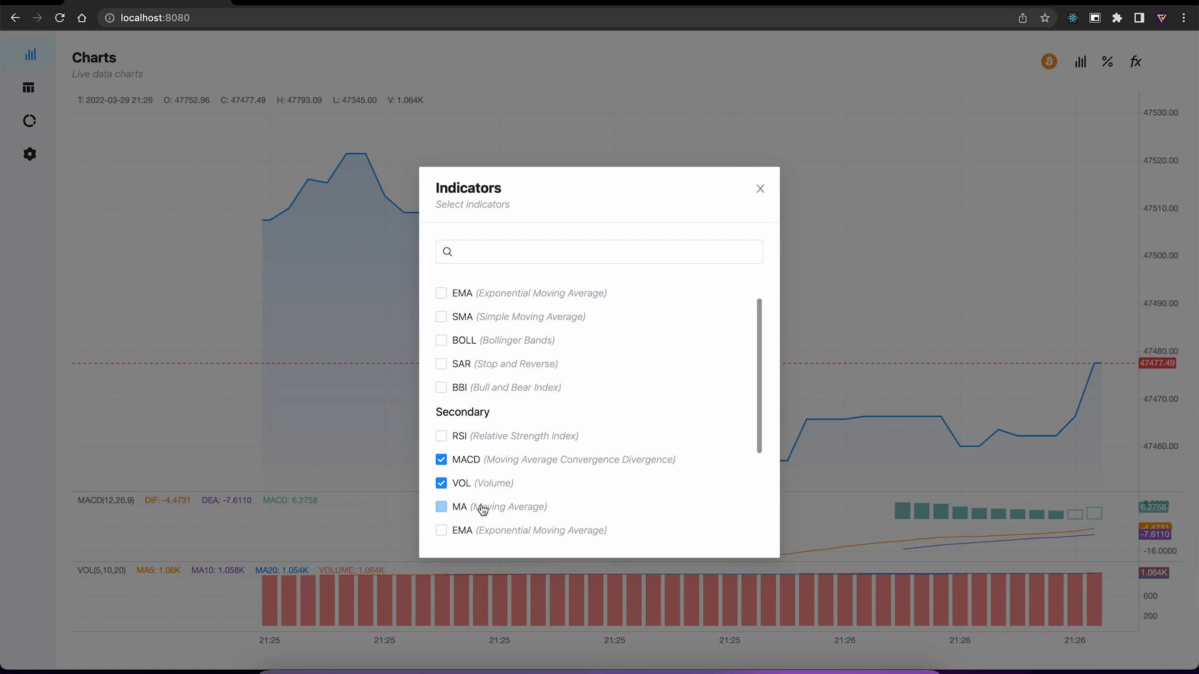
left_click(759, 188)
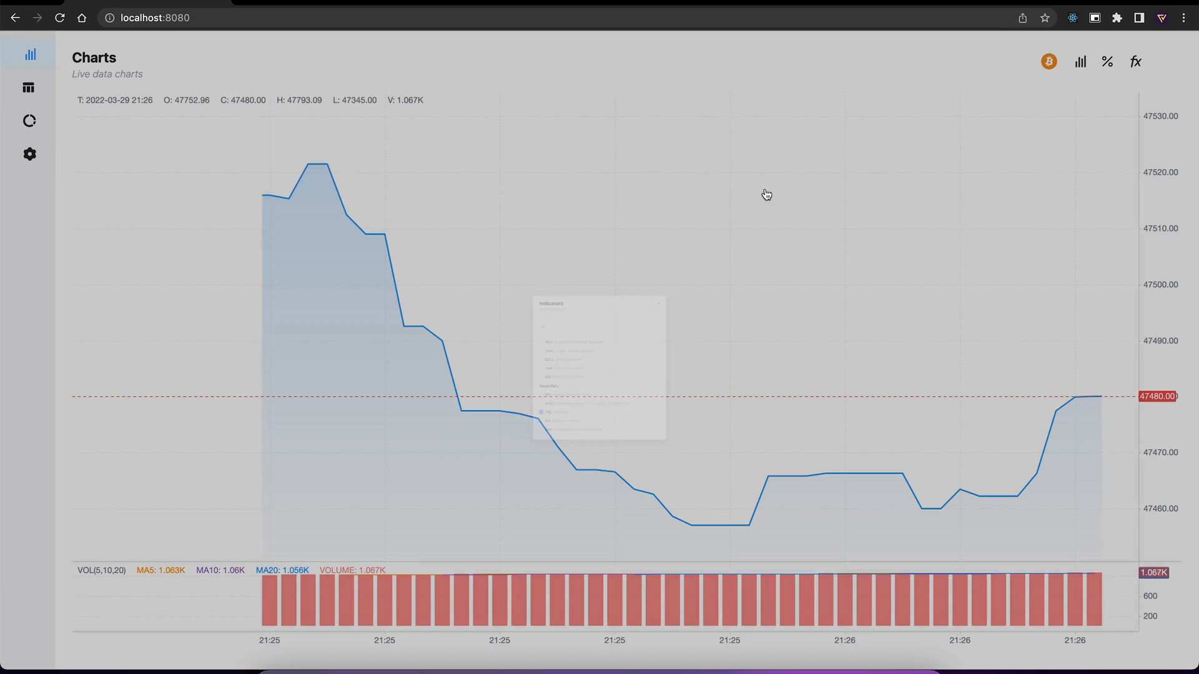
Show the live BTCUSDT Dataframe table with RSI, MACD and signal columns, on page 1.
left_click(29, 87)
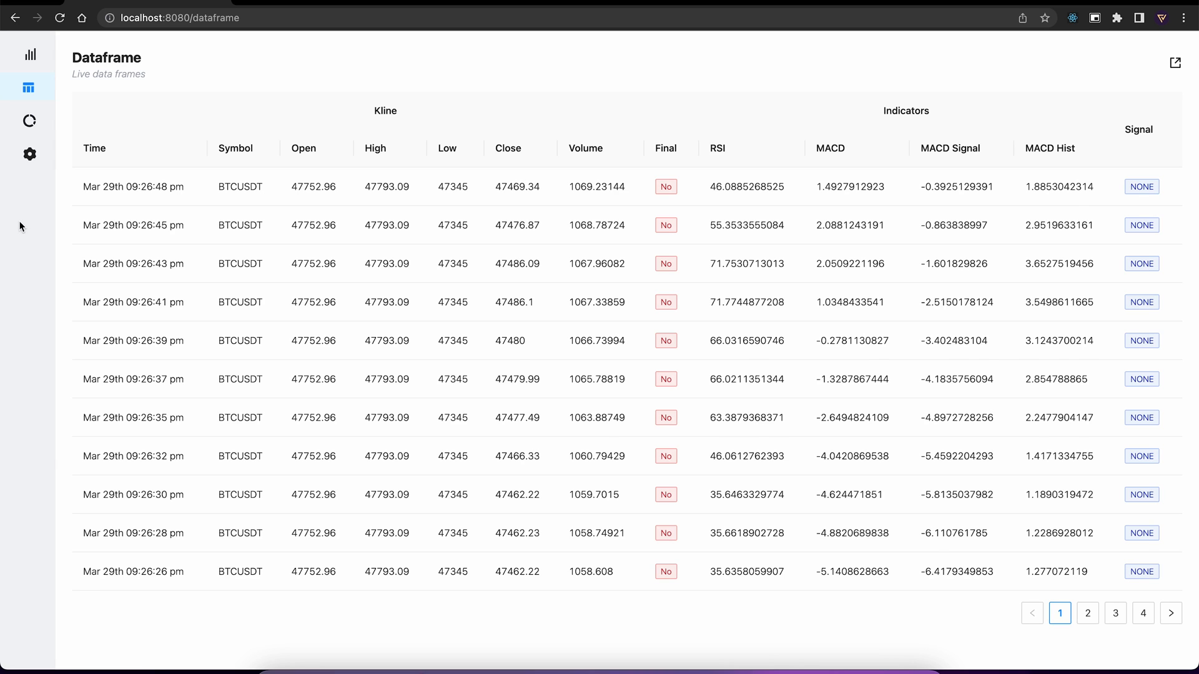
mouse_move(231, 125)
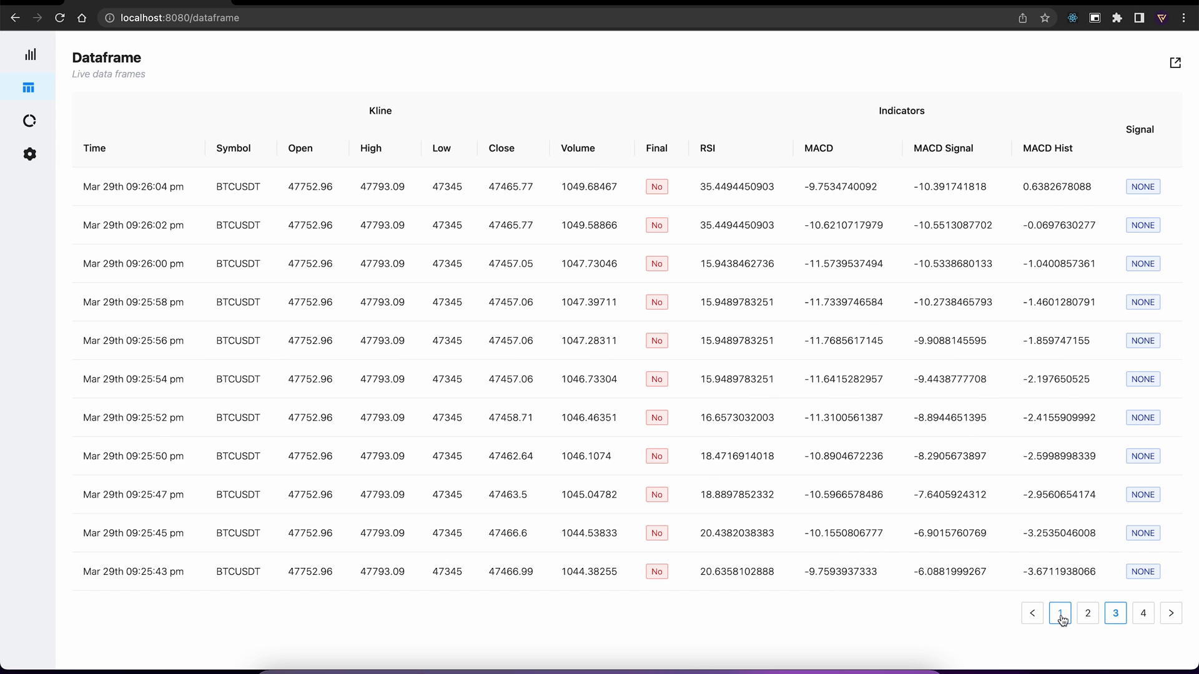
left_click(1060, 612)
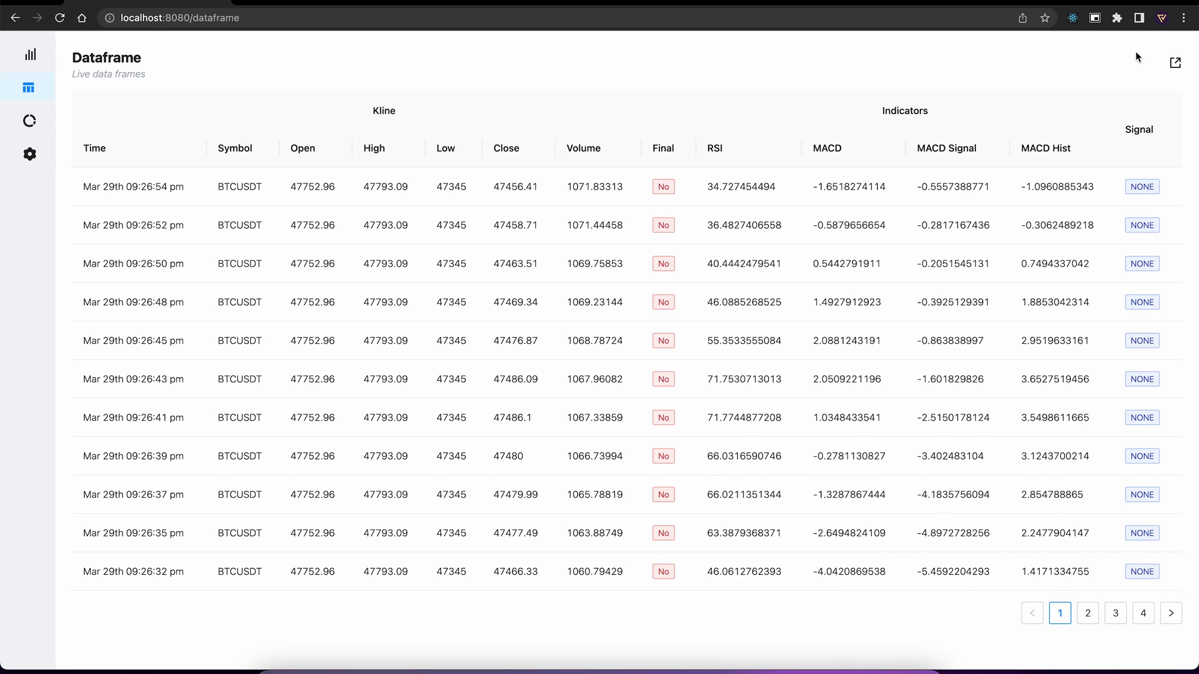
Download the BTCUSDT klines table as dataframe.csv and dismiss the download bar.
left_click(1176, 61)
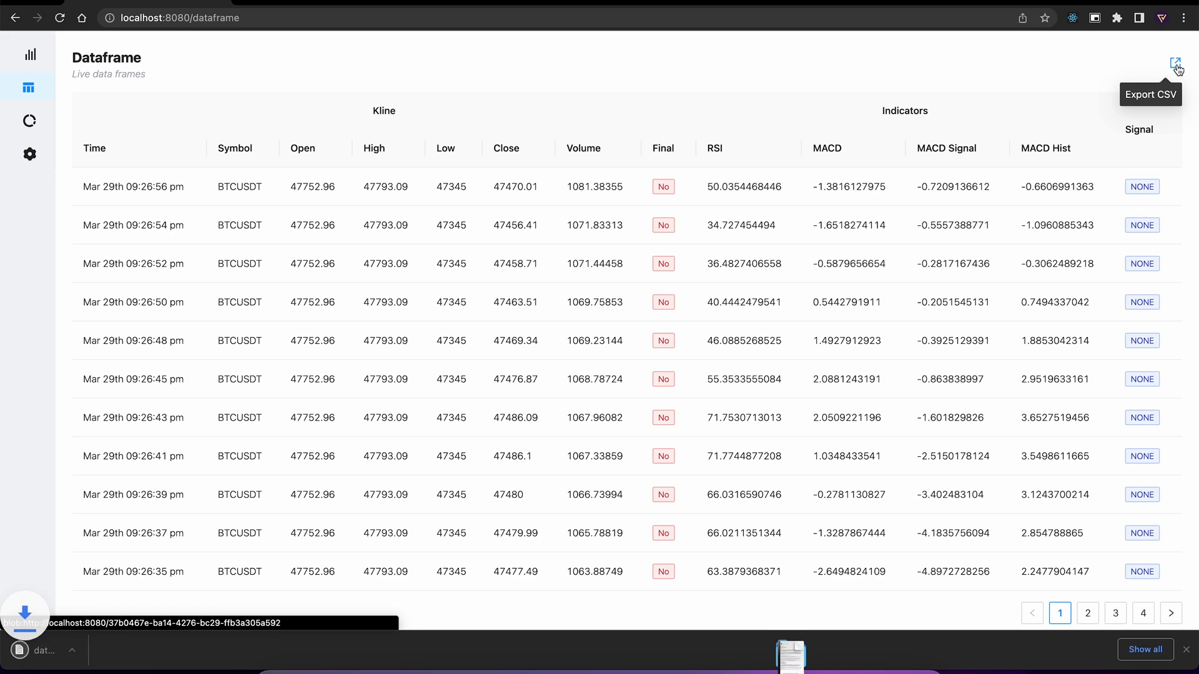
left_click(1176, 62)
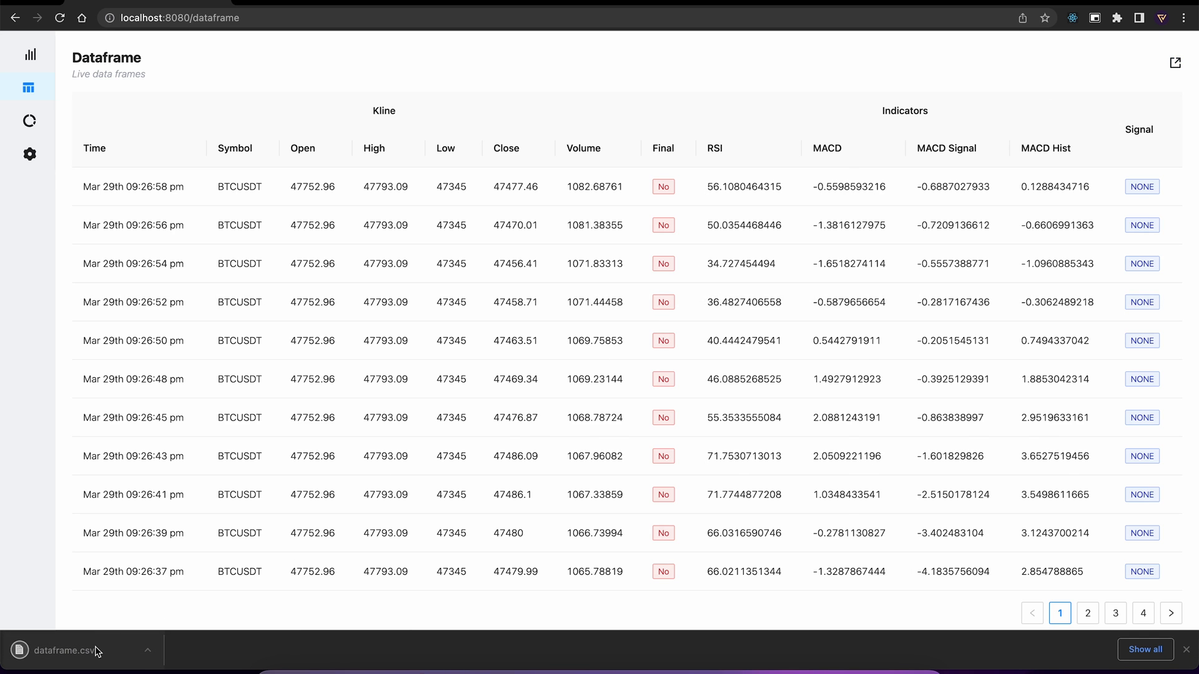
left_click(69, 652)
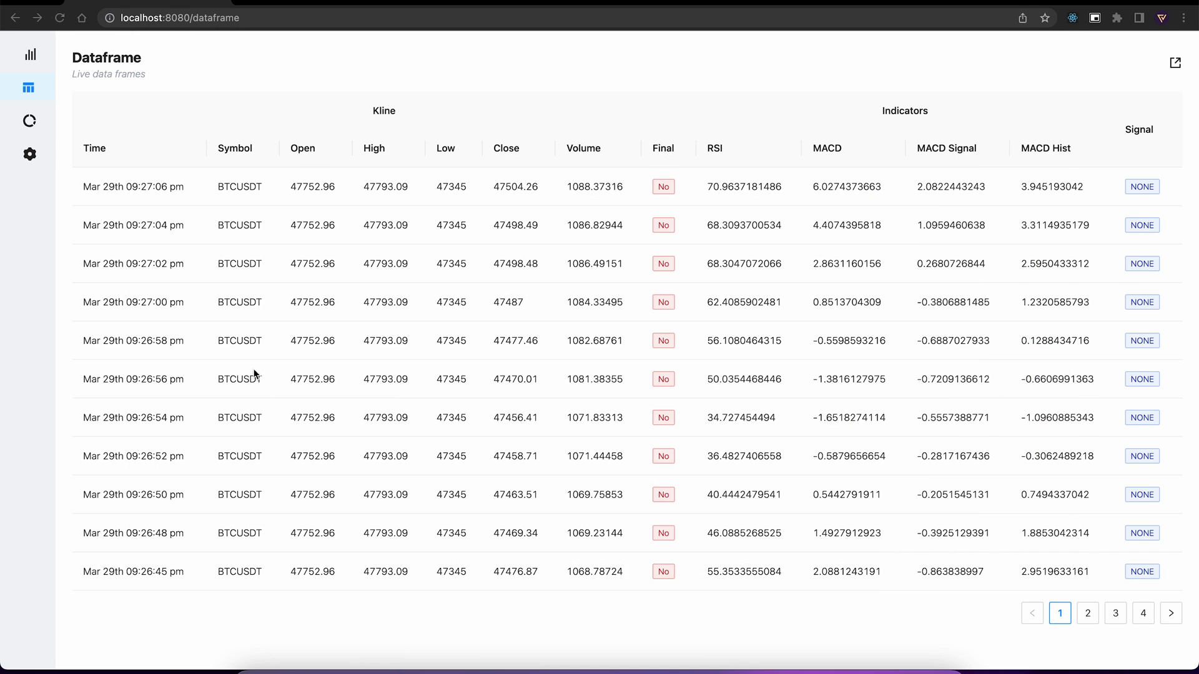
Browse the portfolio's Trades table pages and export the trade history as trades.csv.
left_click(29, 120)
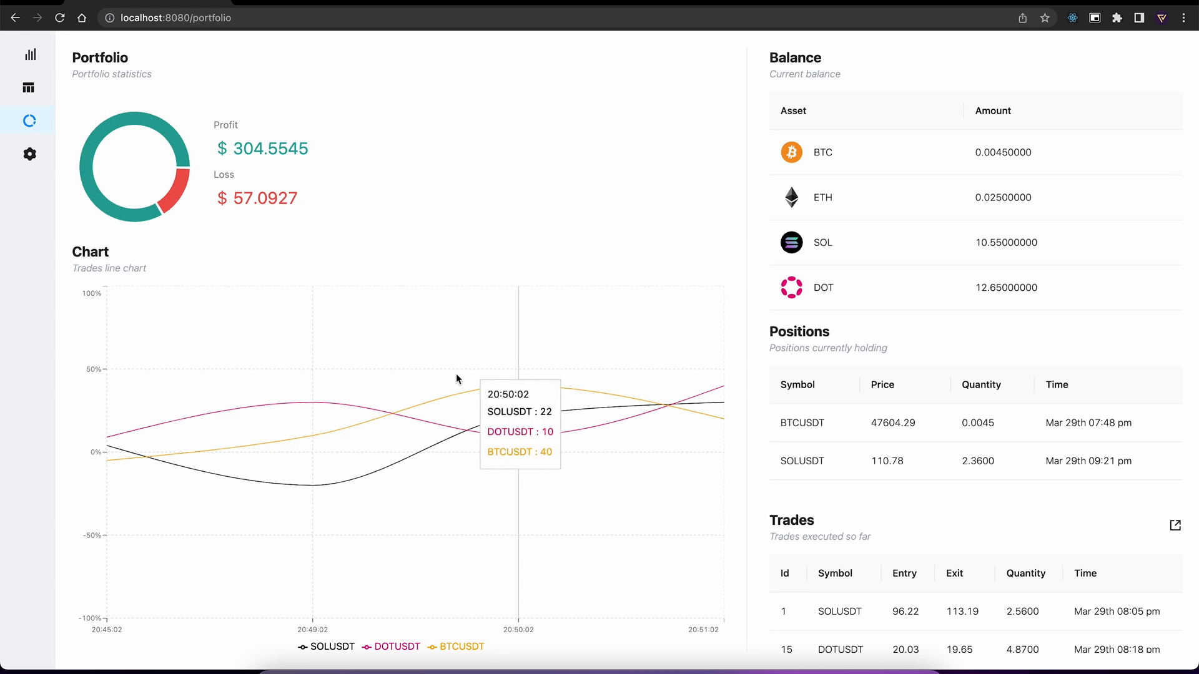
mouse_move(916, 457)
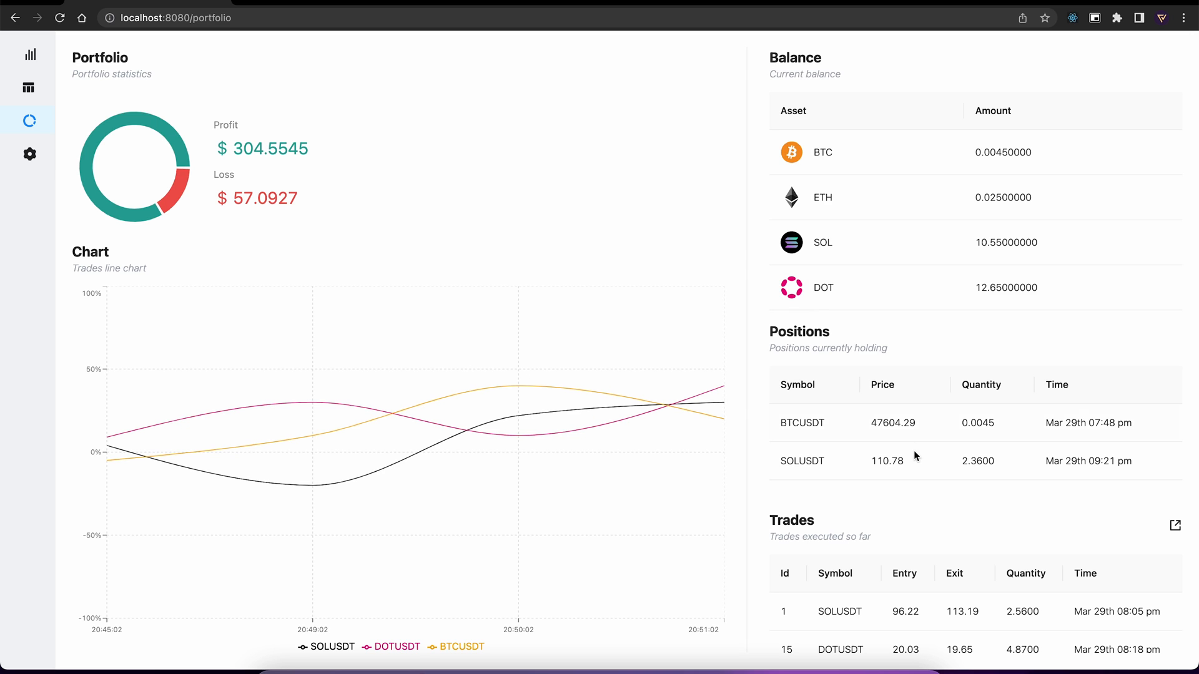
scroll("down", 3)
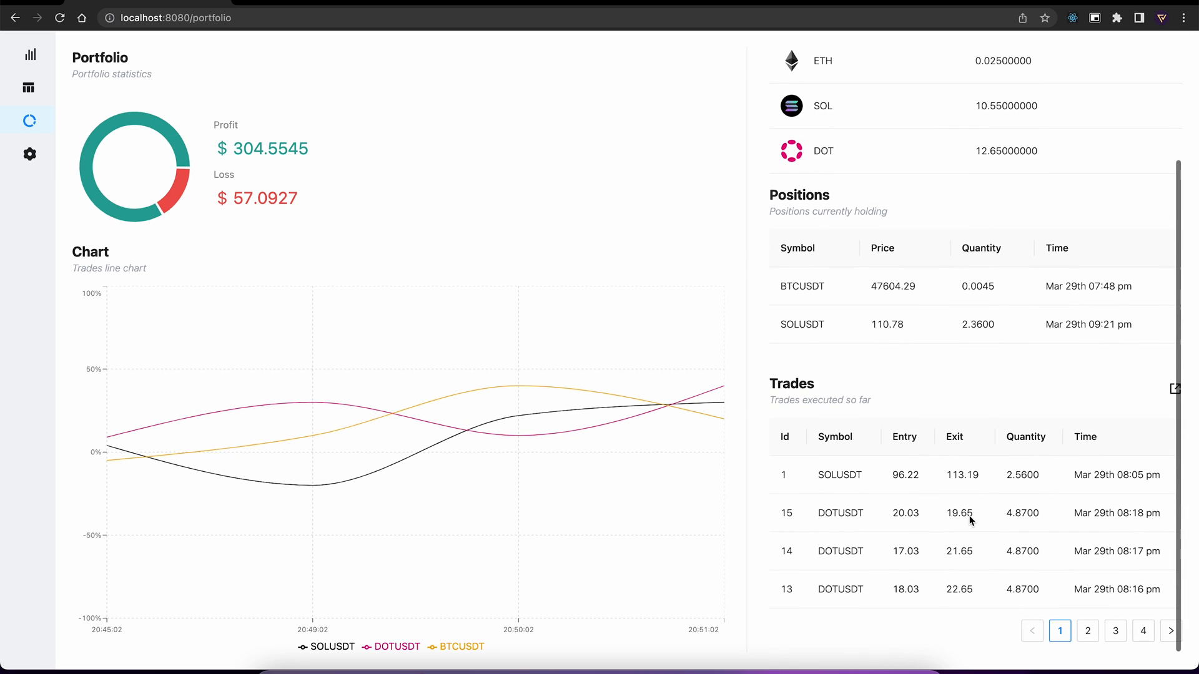
left_click(1087, 630)
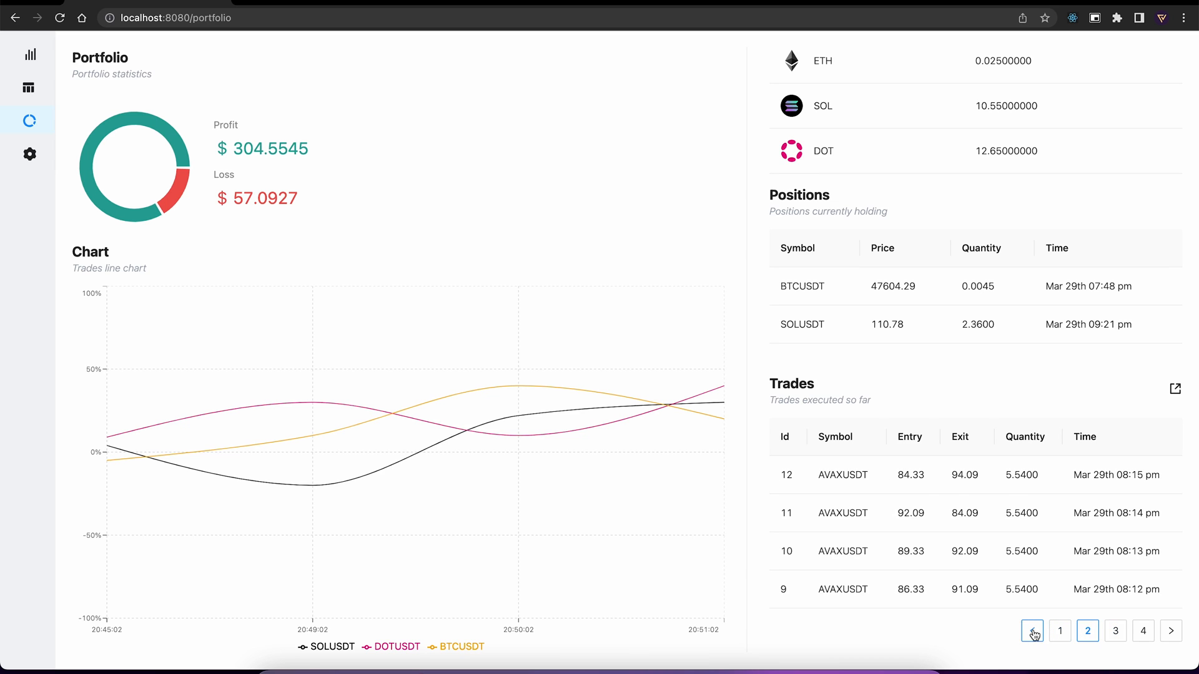
left_click(1059, 631)
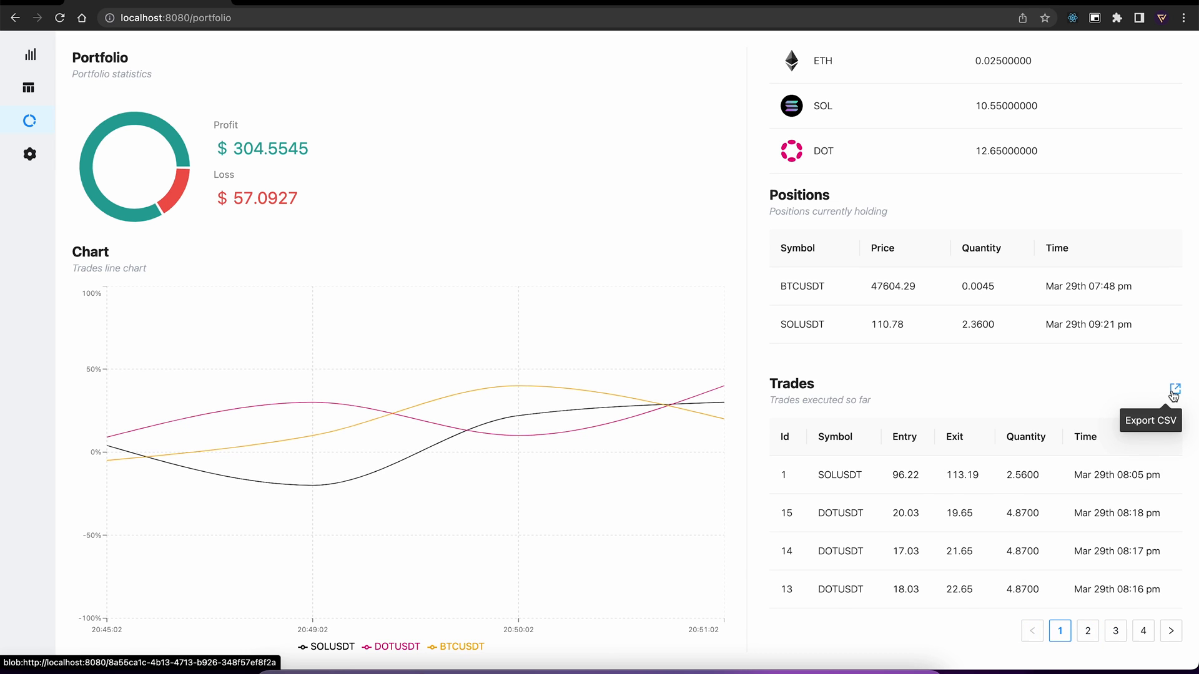
left_click(1176, 389)
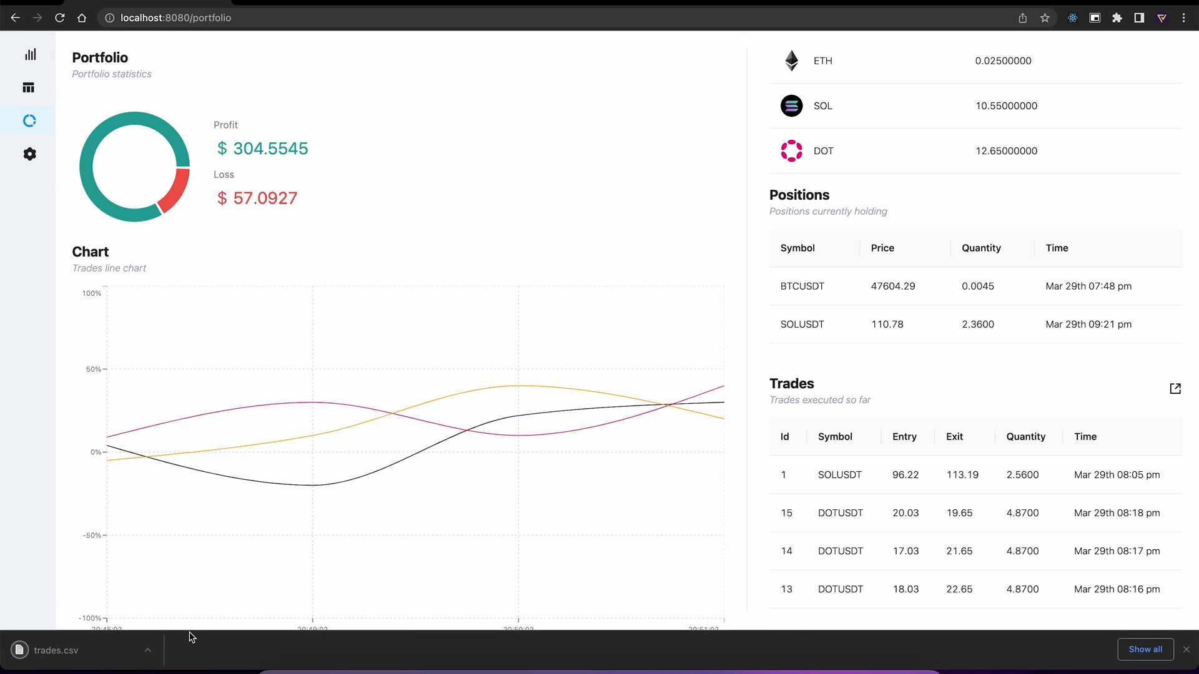
left_click(53, 650)
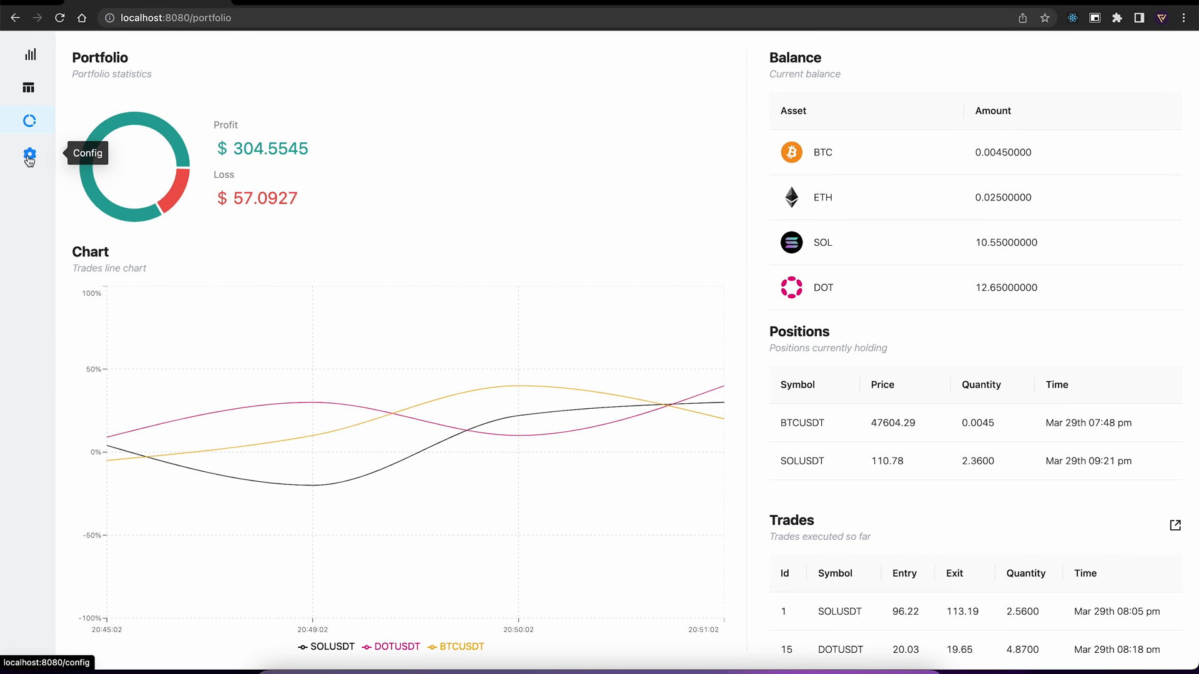
Show the Config asset list and toggle ETHUSDT trading on, then back off.
left_click(29, 153)
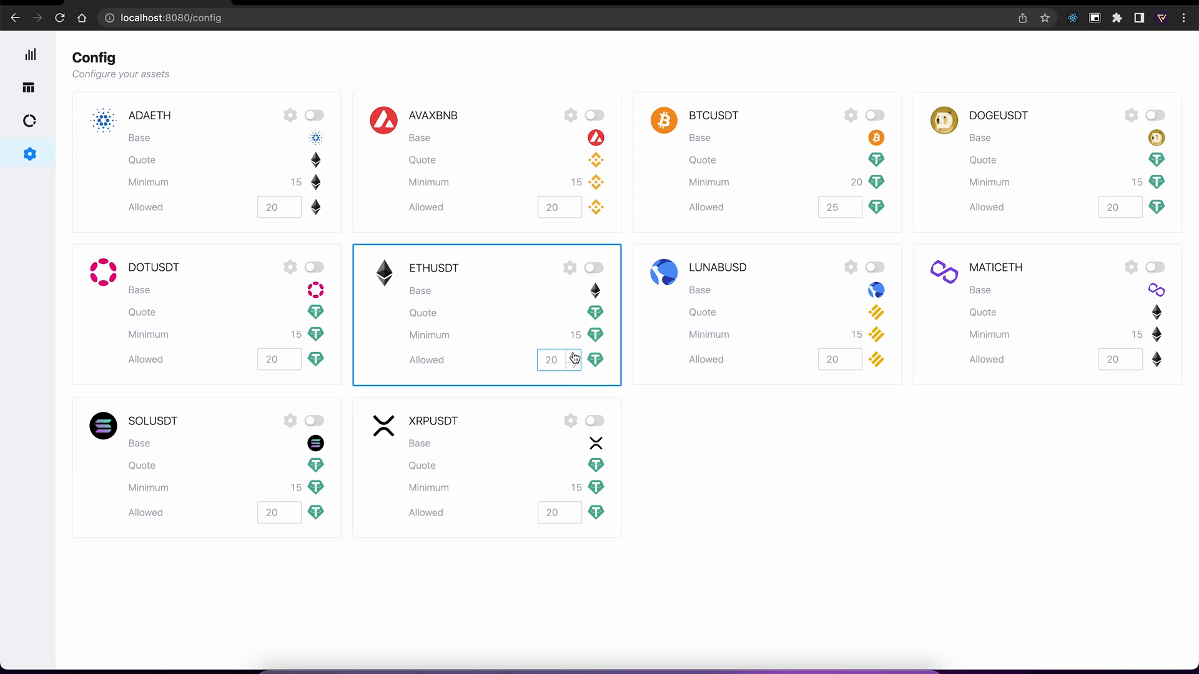
left_click(592, 268)
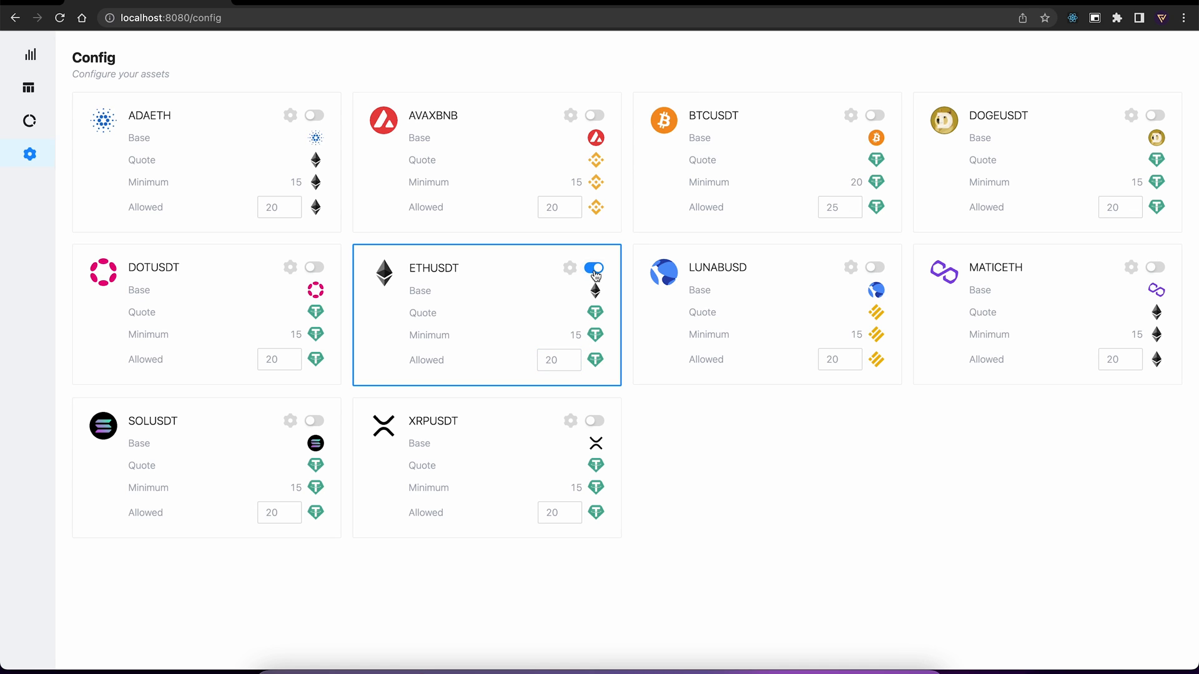
left_click(594, 268)
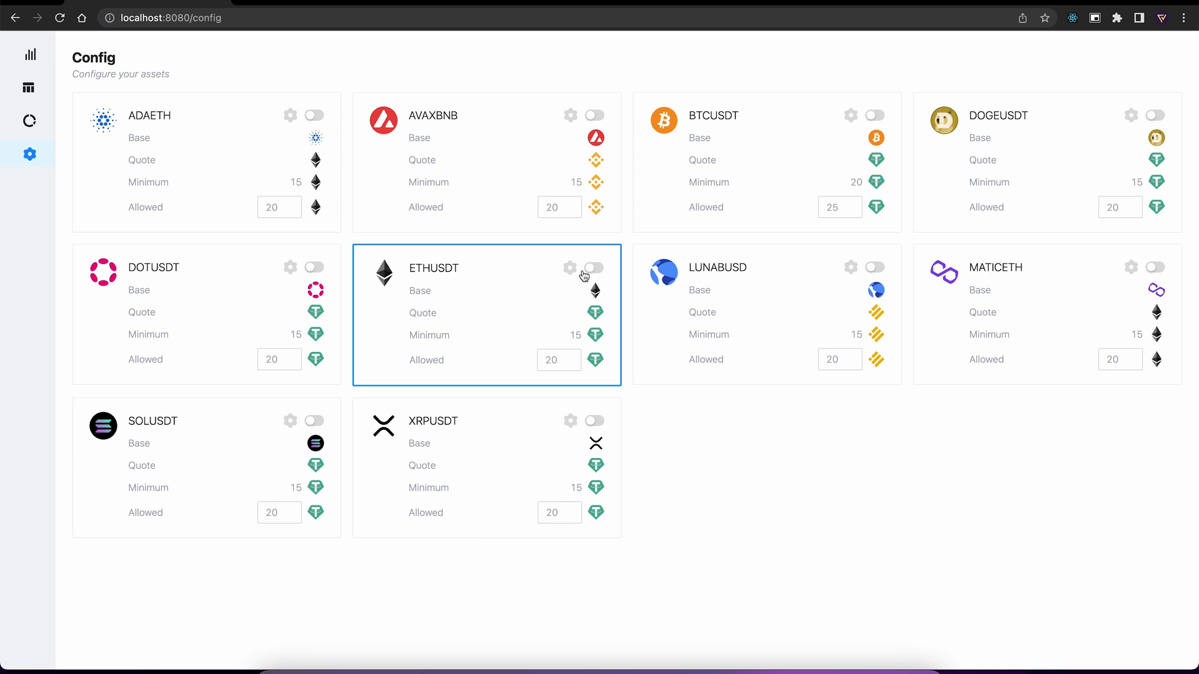
Turn on the RSI strategy for ETHUSDT with overbought 60 and oversold 40.
left_click(570, 268)
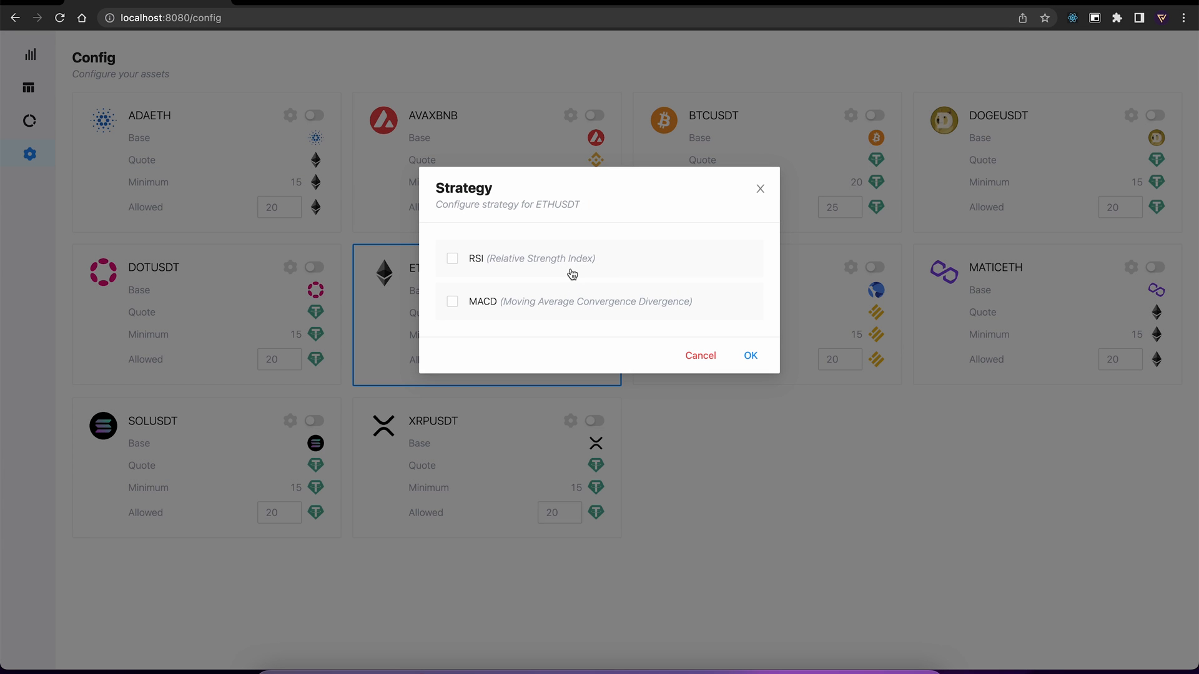
left_click(452, 258)
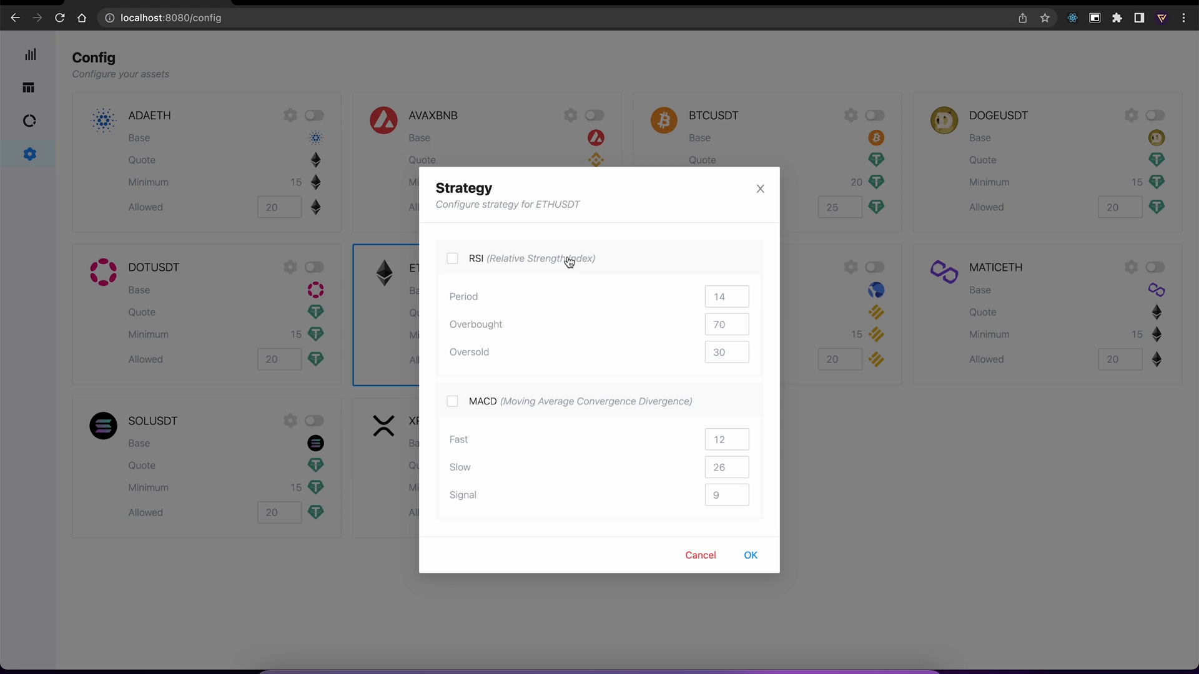
left_click(452, 258)
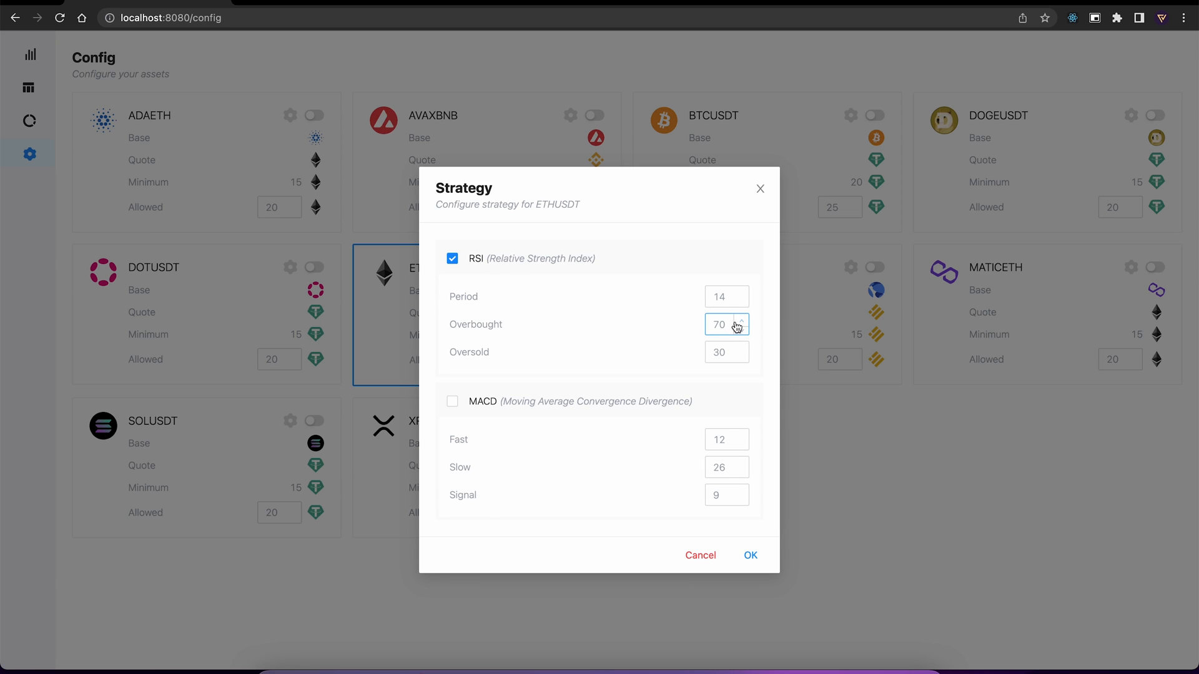
left_click(740, 329)
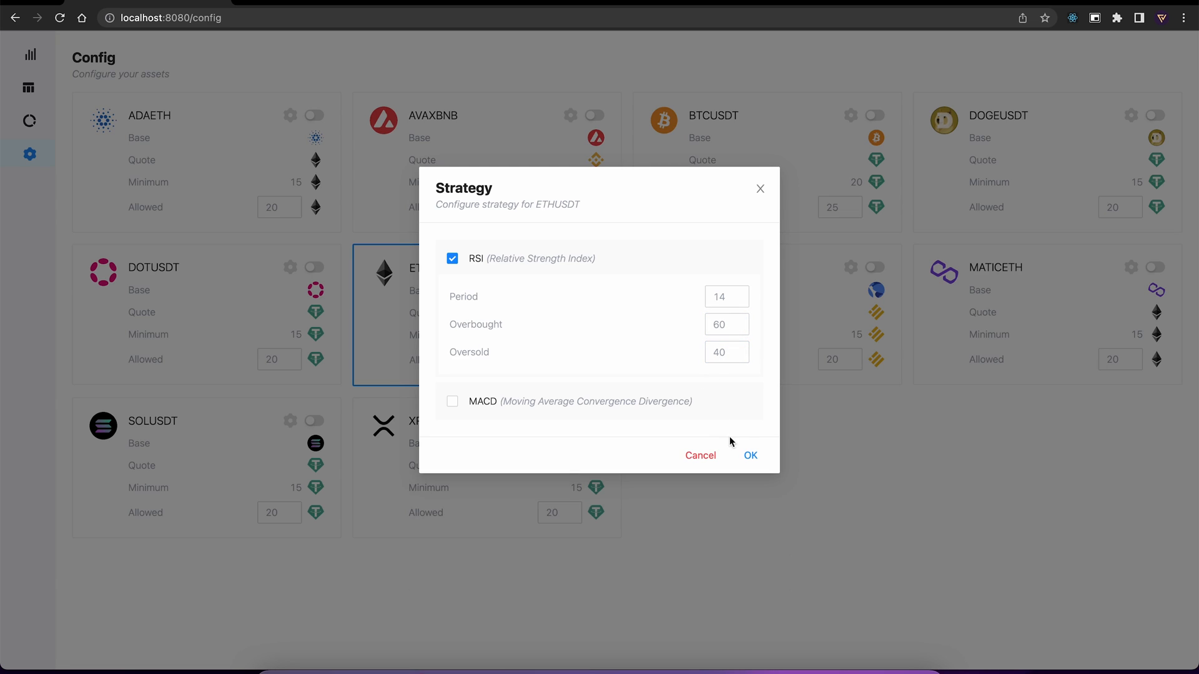
left_click(750, 455)
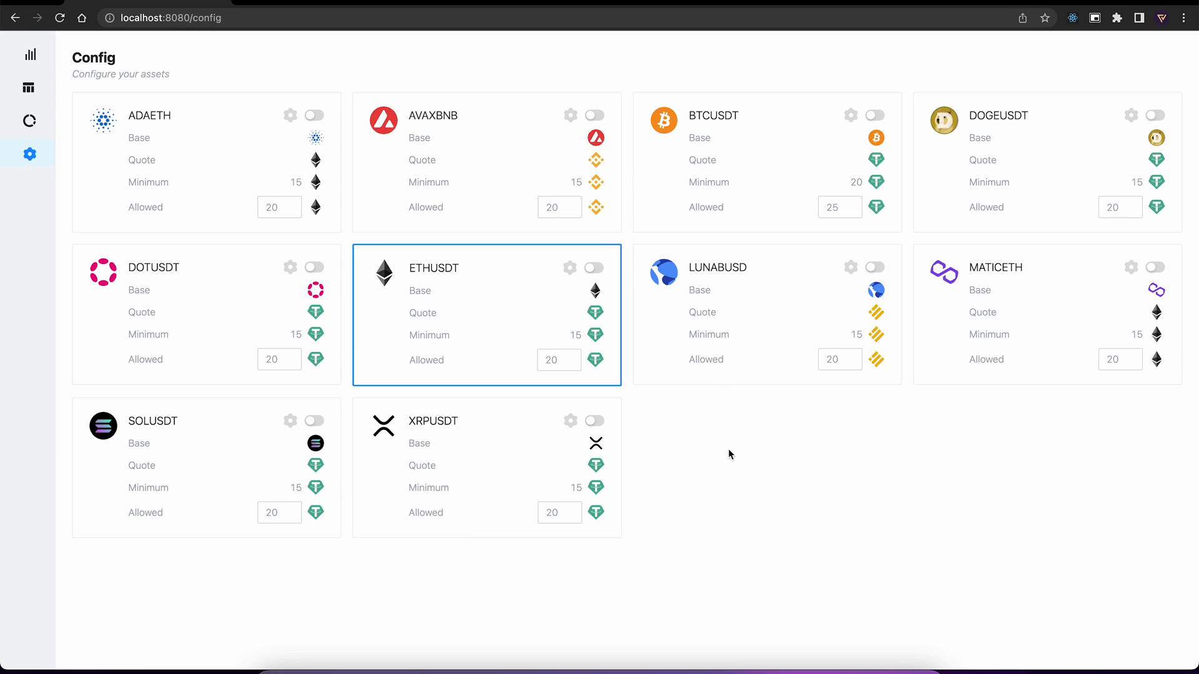
mouse_move(30, 88)
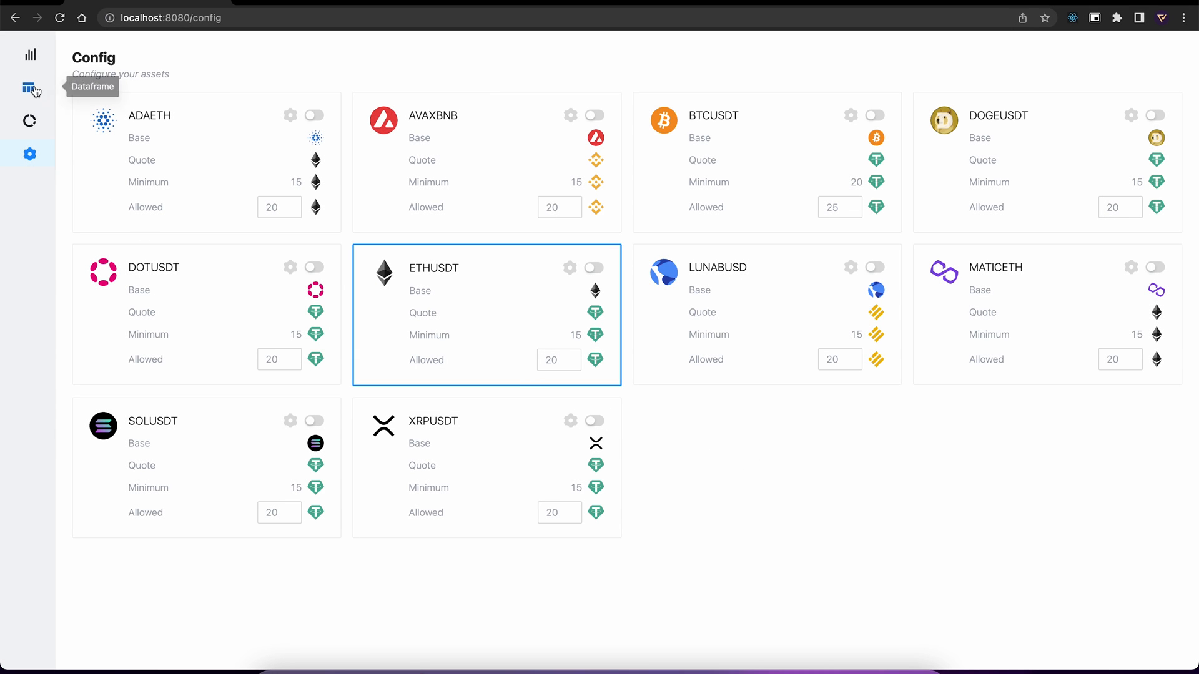
left_click(30, 87)
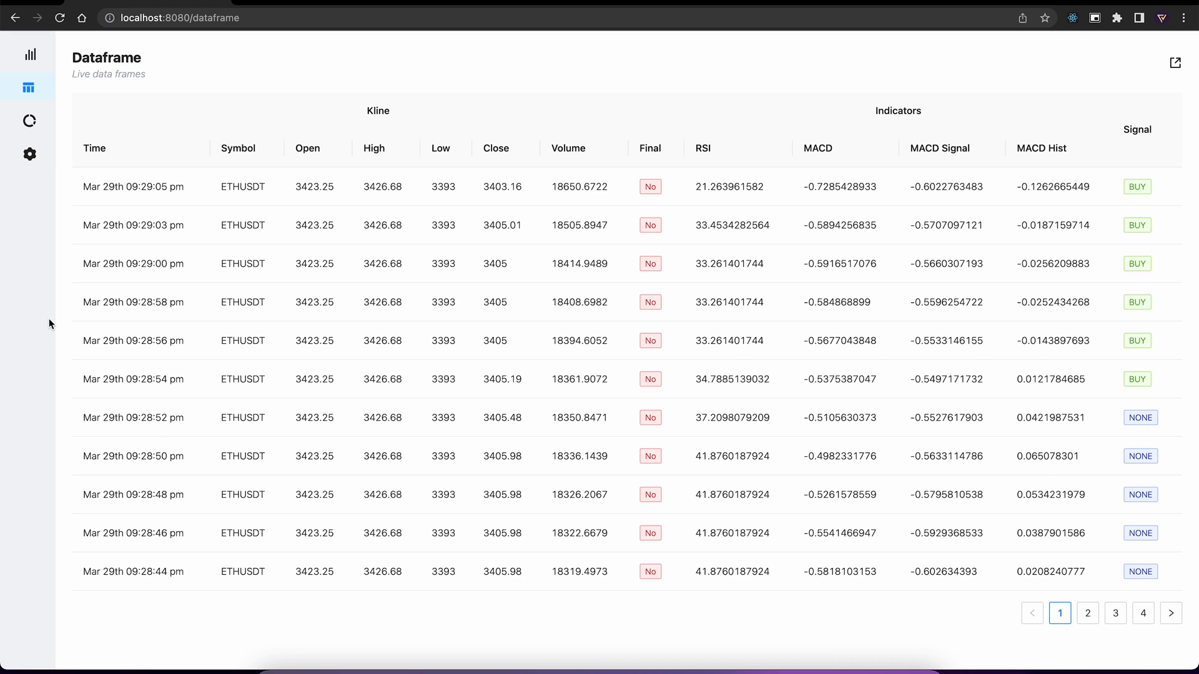
left_click(29, 153)
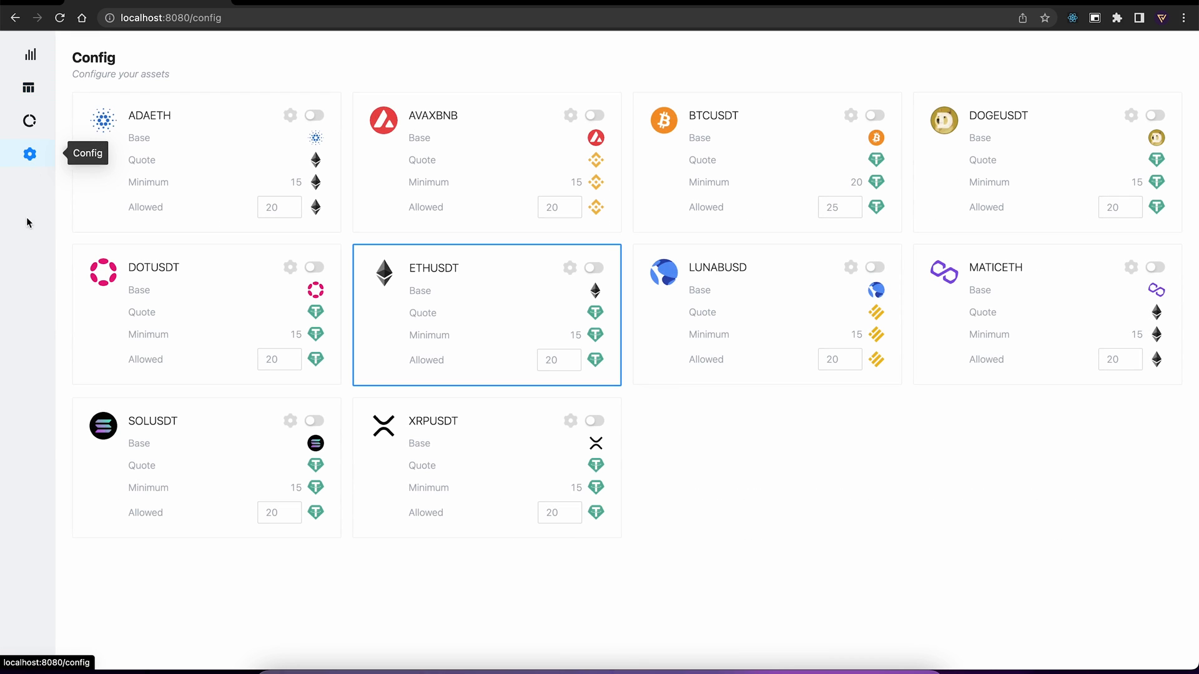
mouse_move(727, 649)
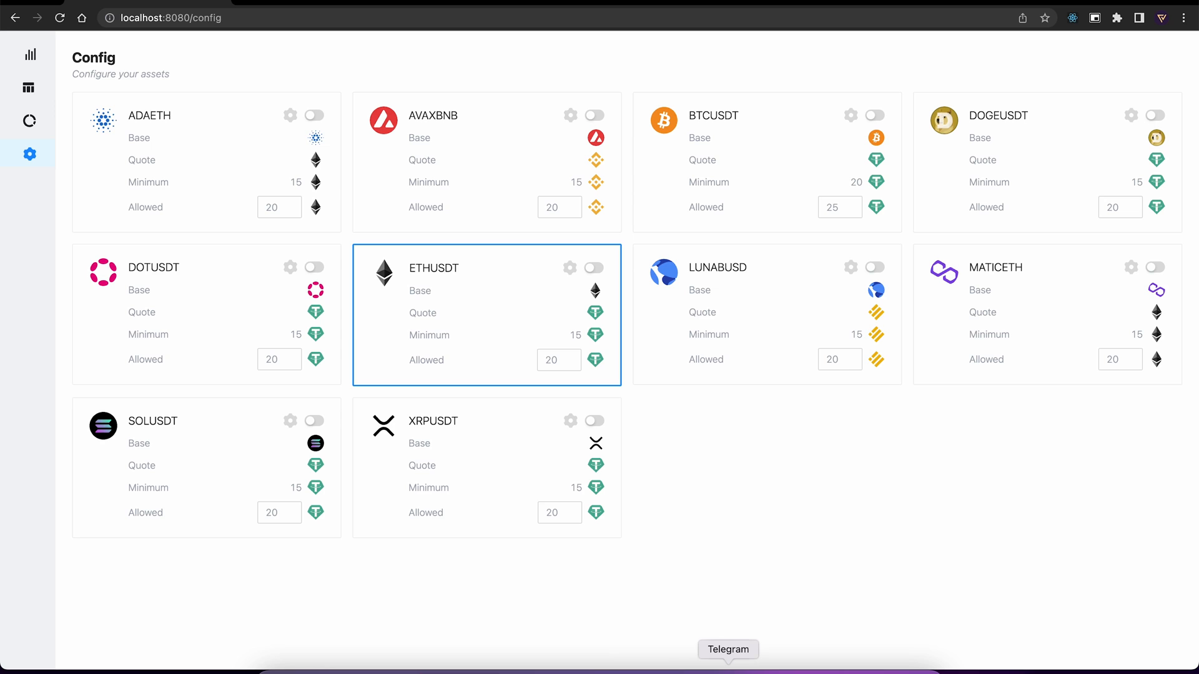
Send /enable BTCUSDT and then /disable BTCUSDT to the trading bot in Telegram.
left_click(727, 650)
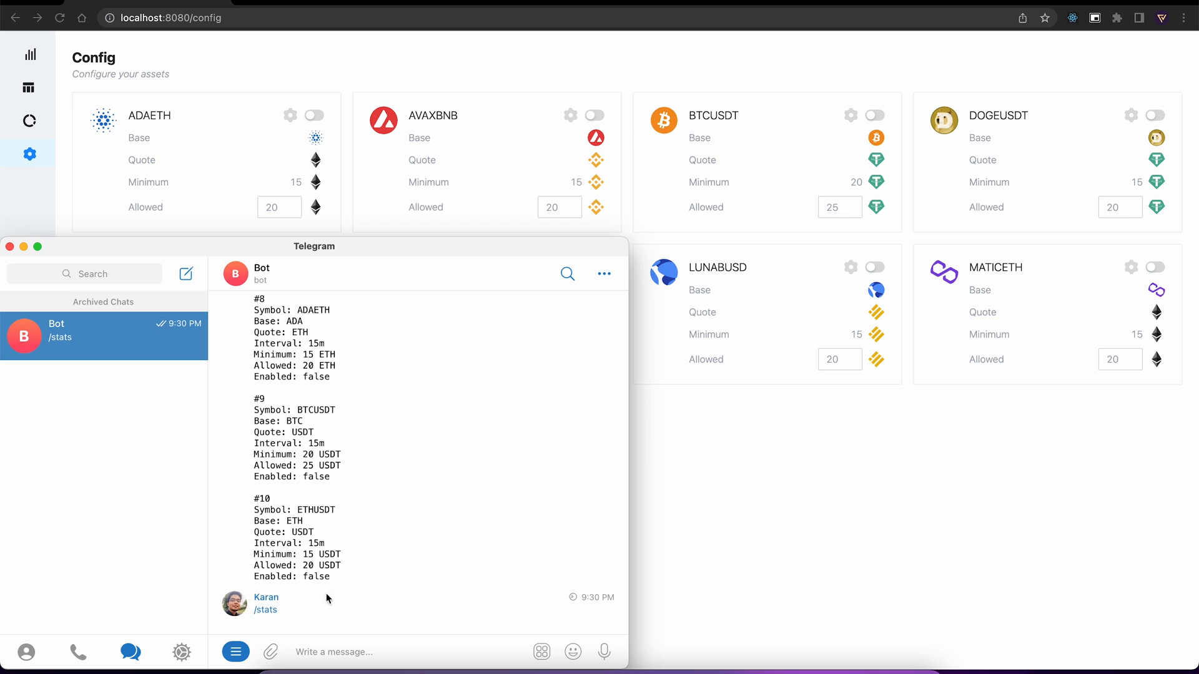
type("/")
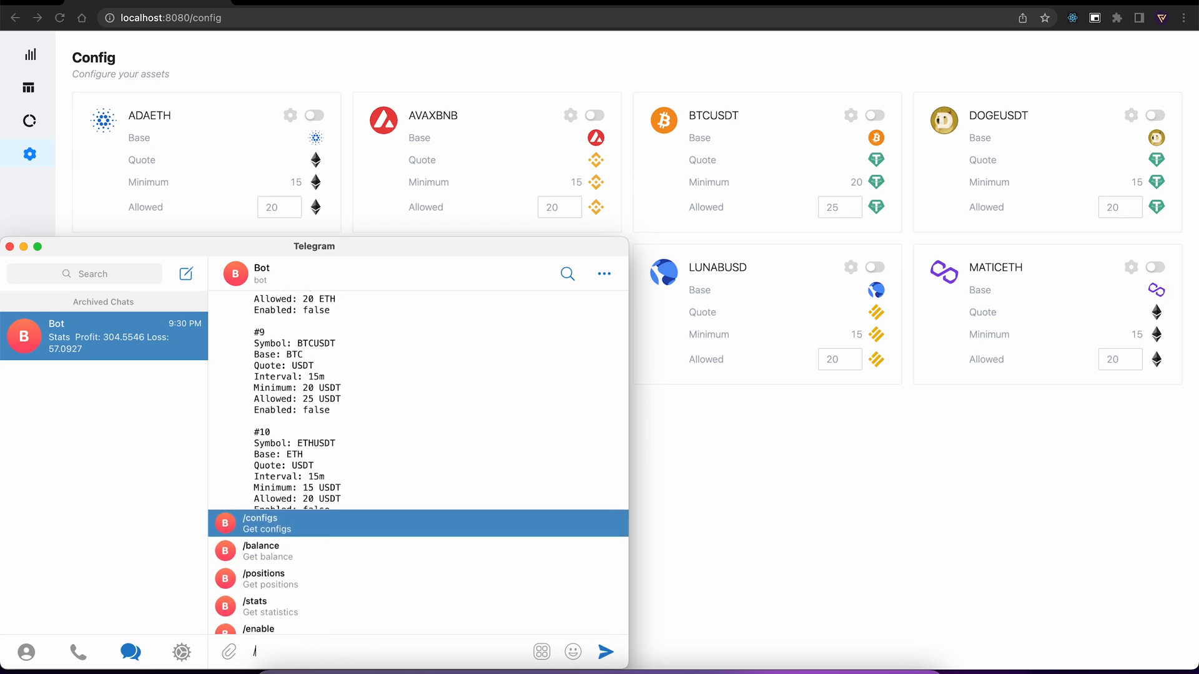
type("enable BTC")
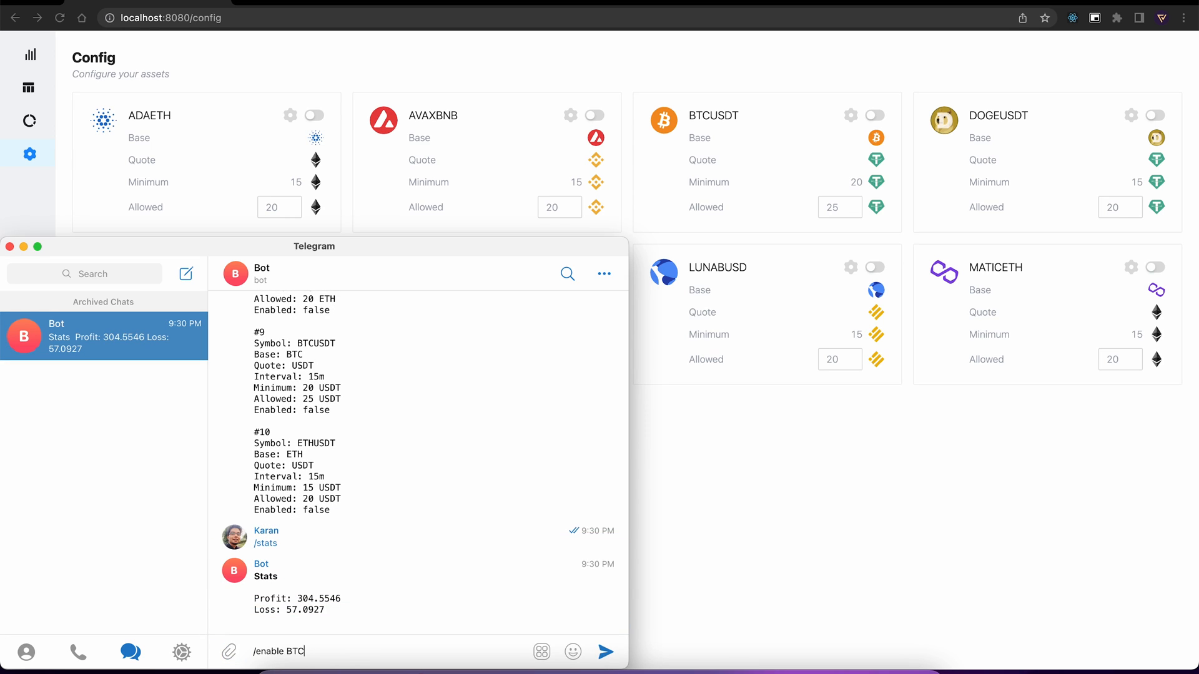
left_click(605, 652)
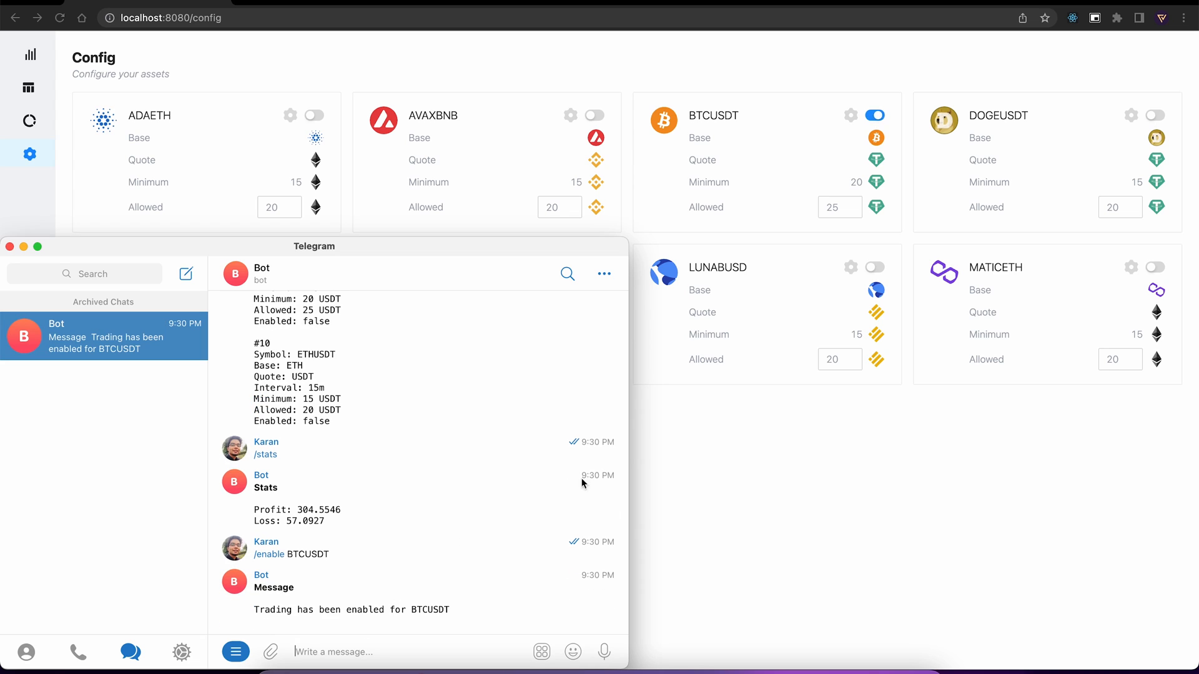
mouse_move(689, 452)
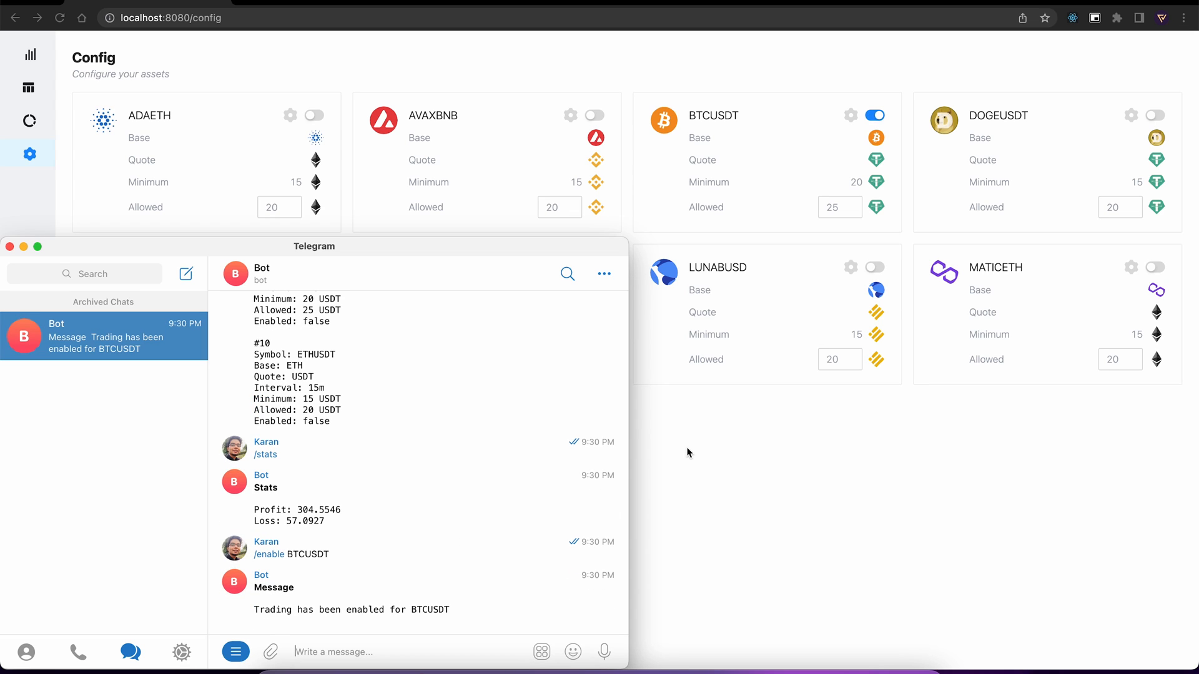
type("/disable BTC")
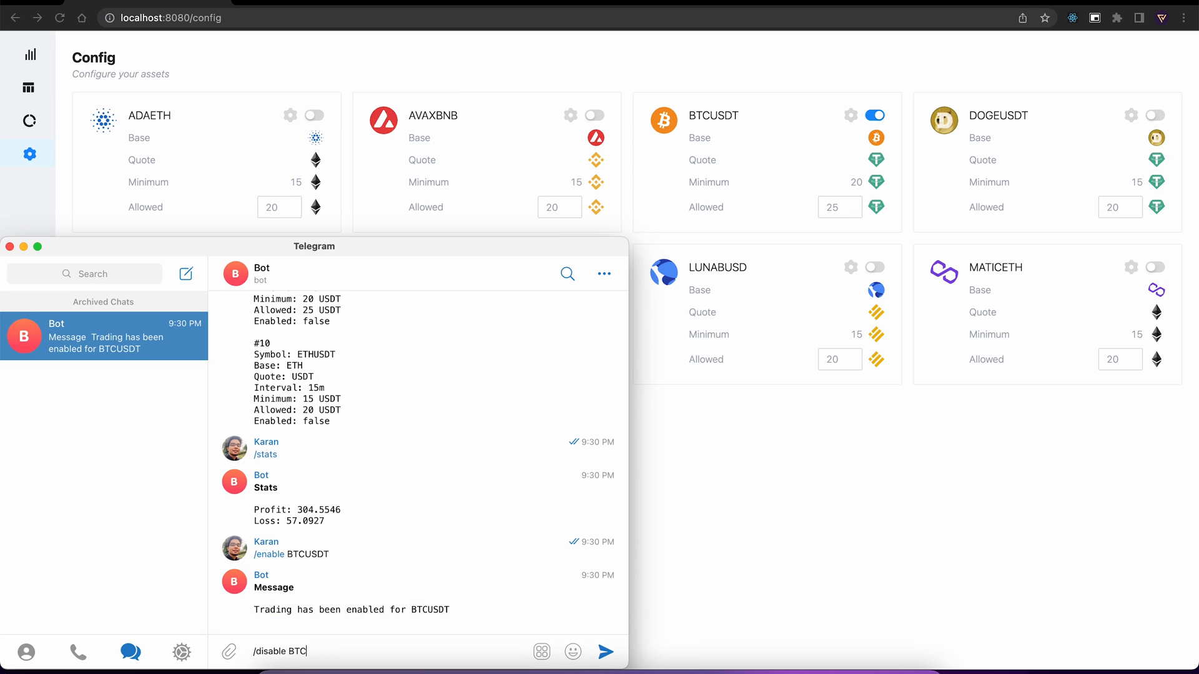
left_click(605, 652)
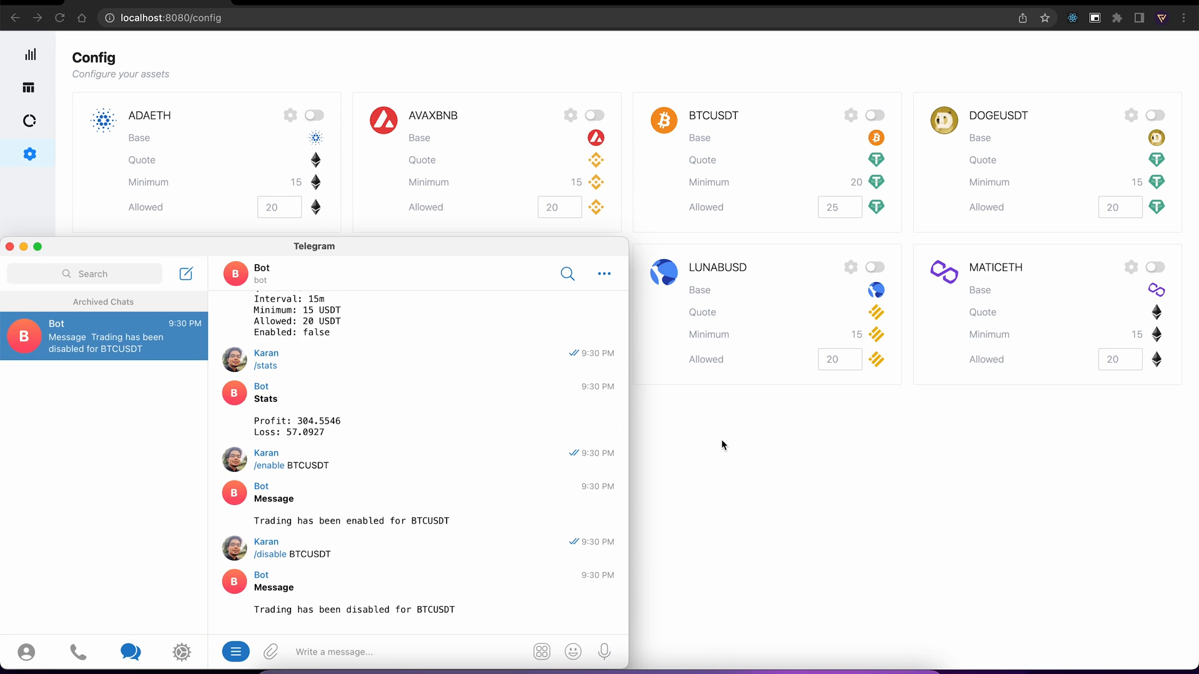